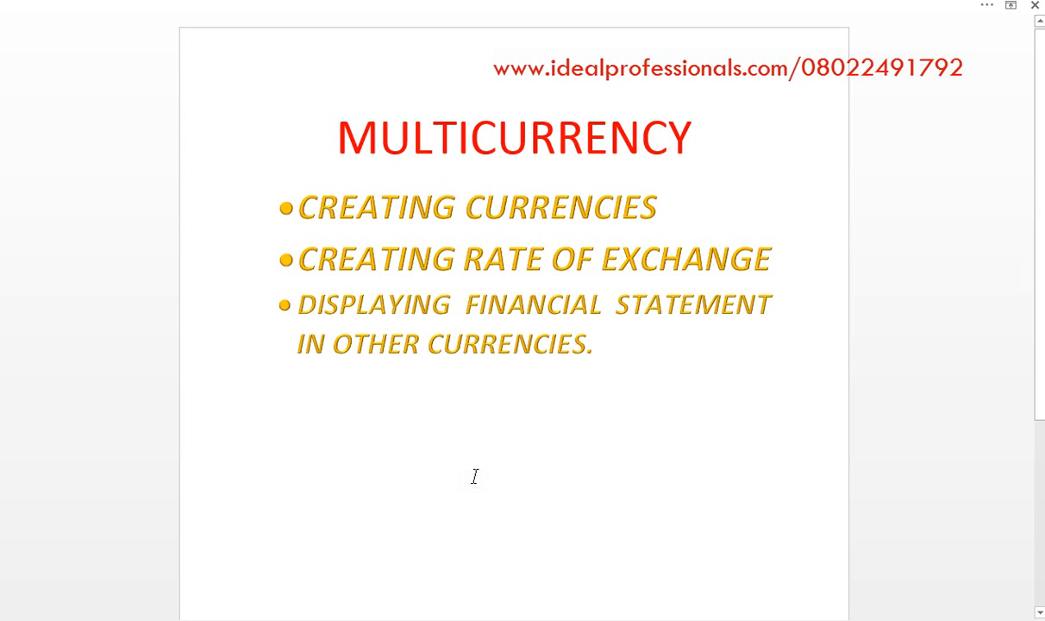
Step: From the Gateway of Tally for XYZ PLC, go into the Accounts Info. menu
click(259, 526)
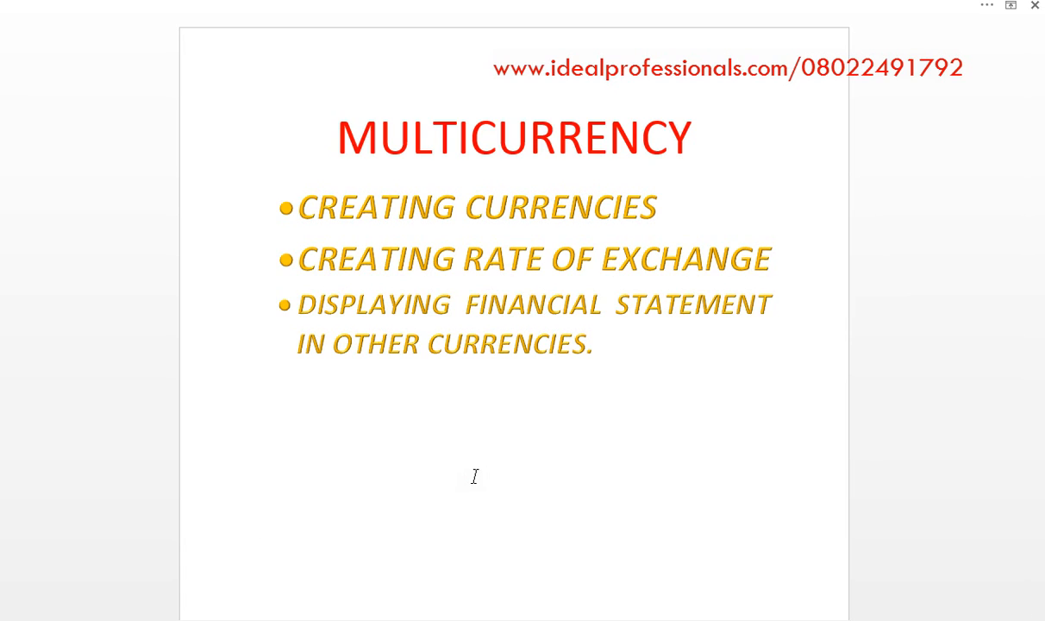
click(258, 526)
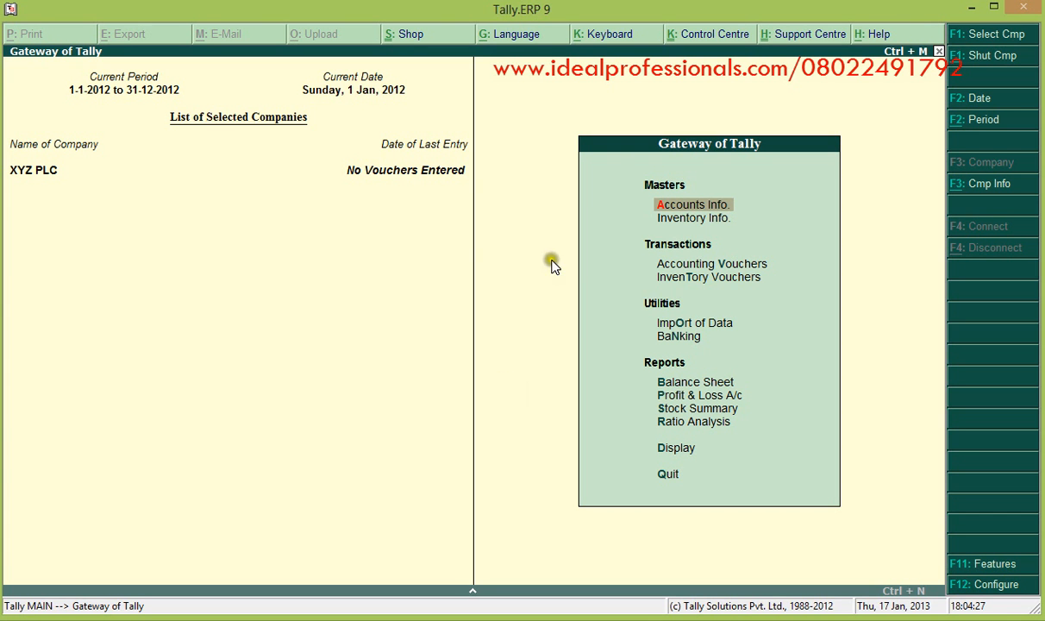
mouse_move(722, 210)
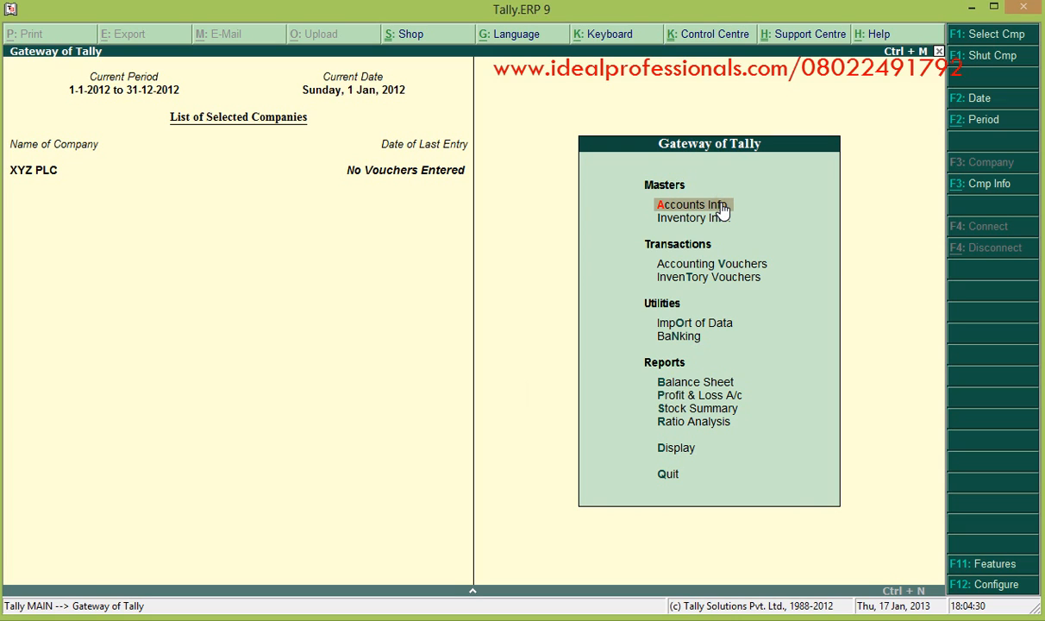
mouse_move(764, 222)
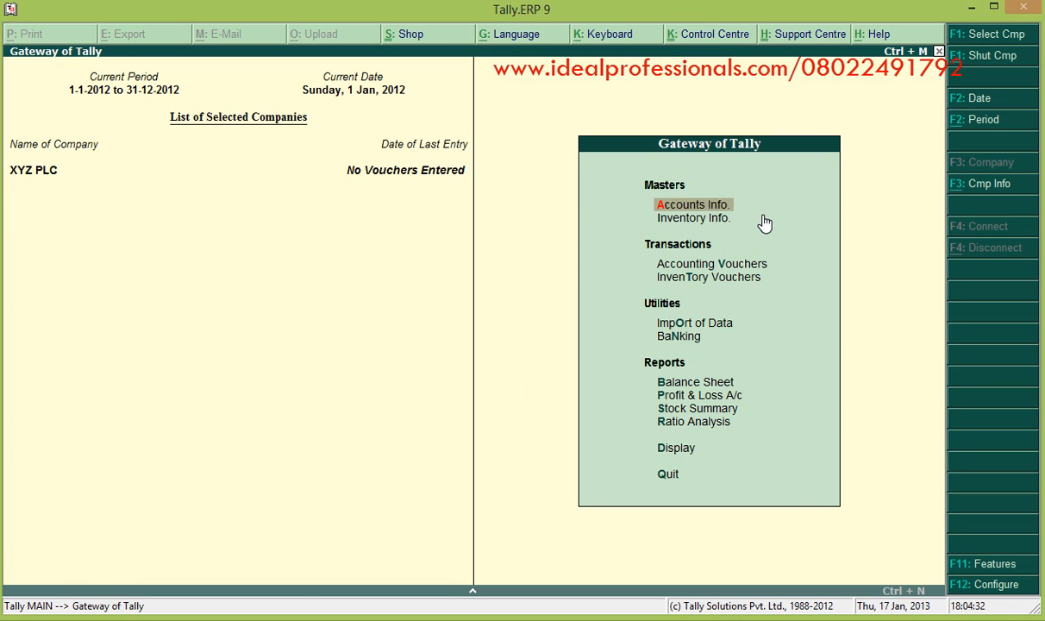
click(693, 204)
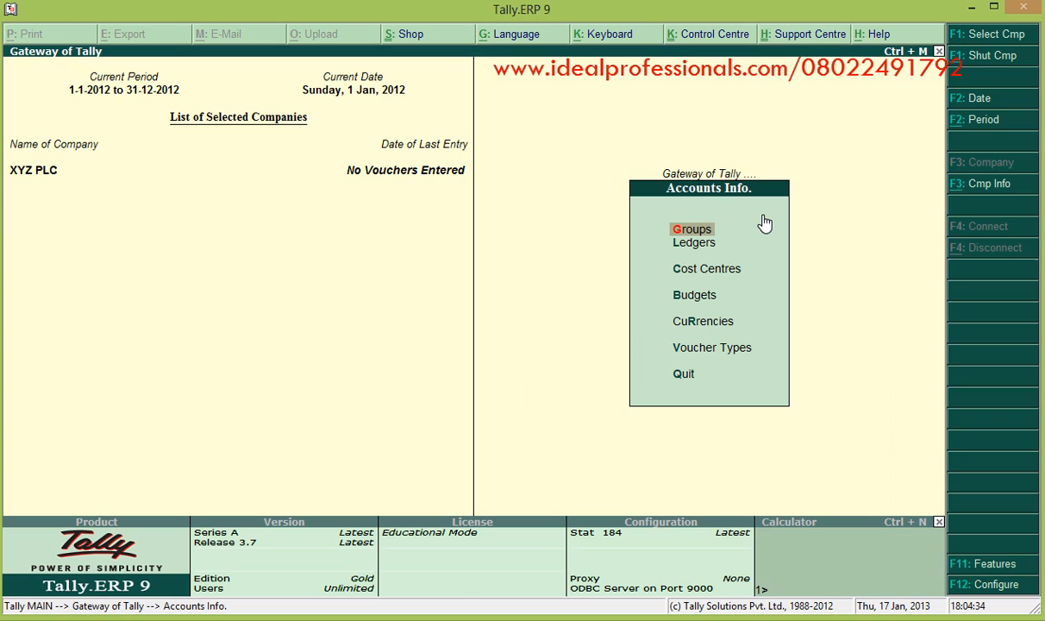
mouse_move(717, 330)
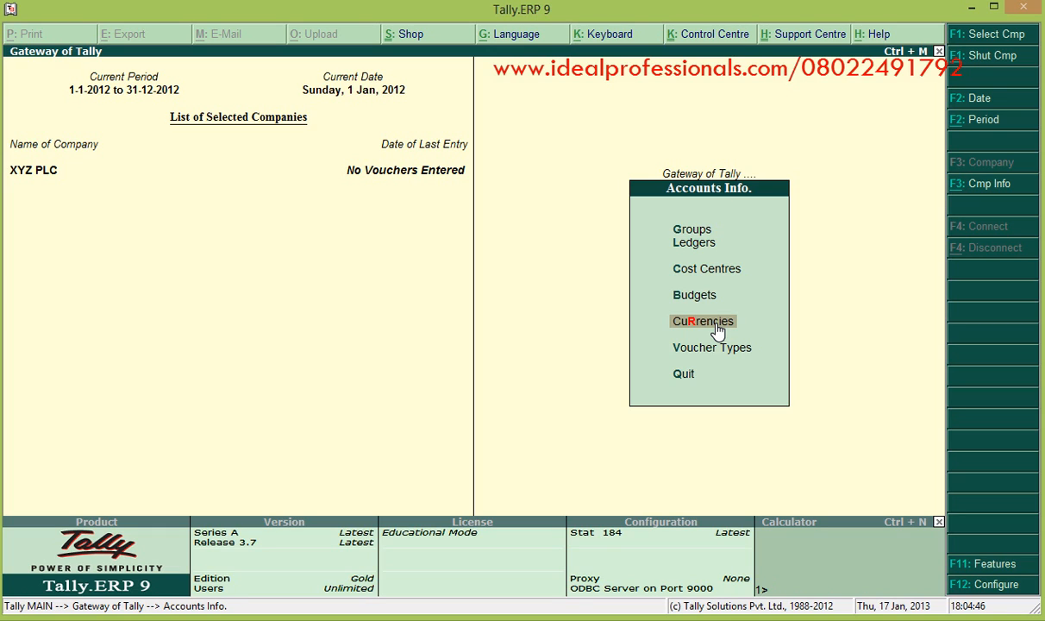
mouse_move(986, 569)
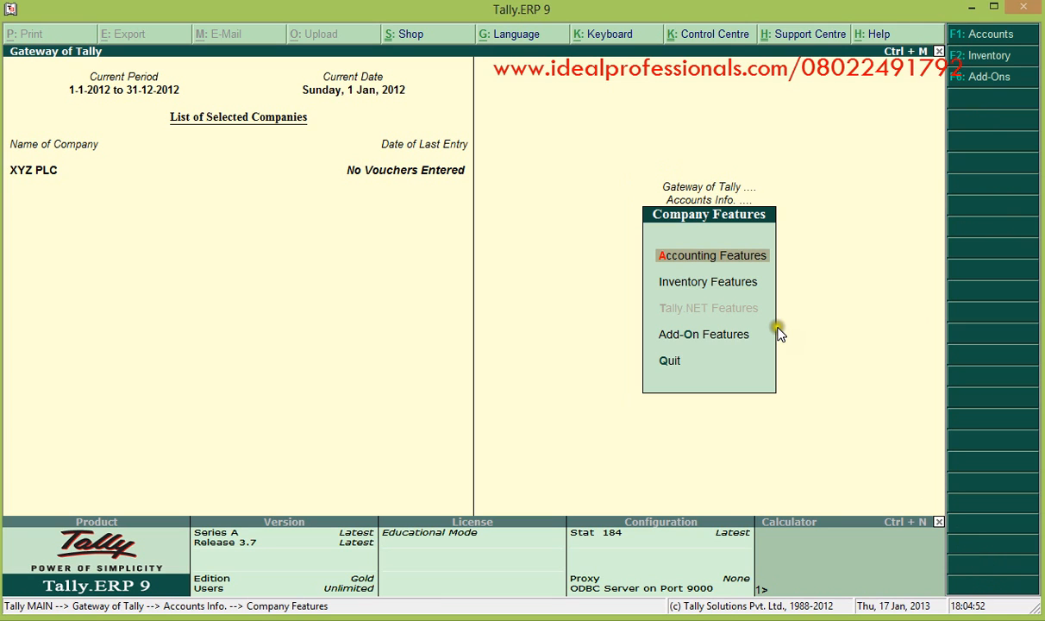
mouse_move(719, 259)
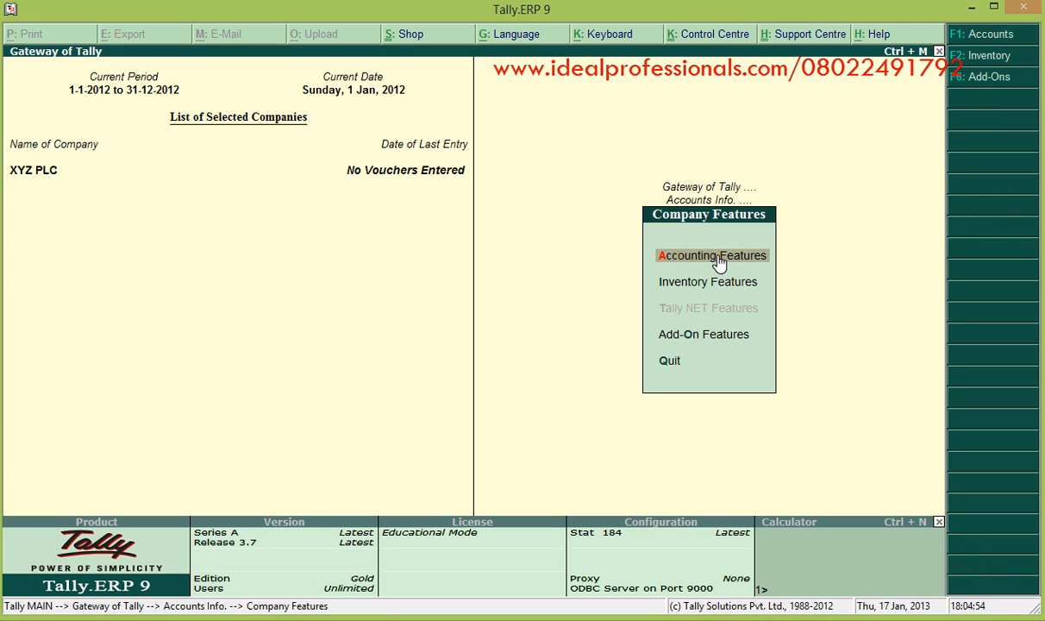
Step: In XYZ PLC's Accounting Features (F11), set Allow Multi-Currency to Yes
click(710, 255)
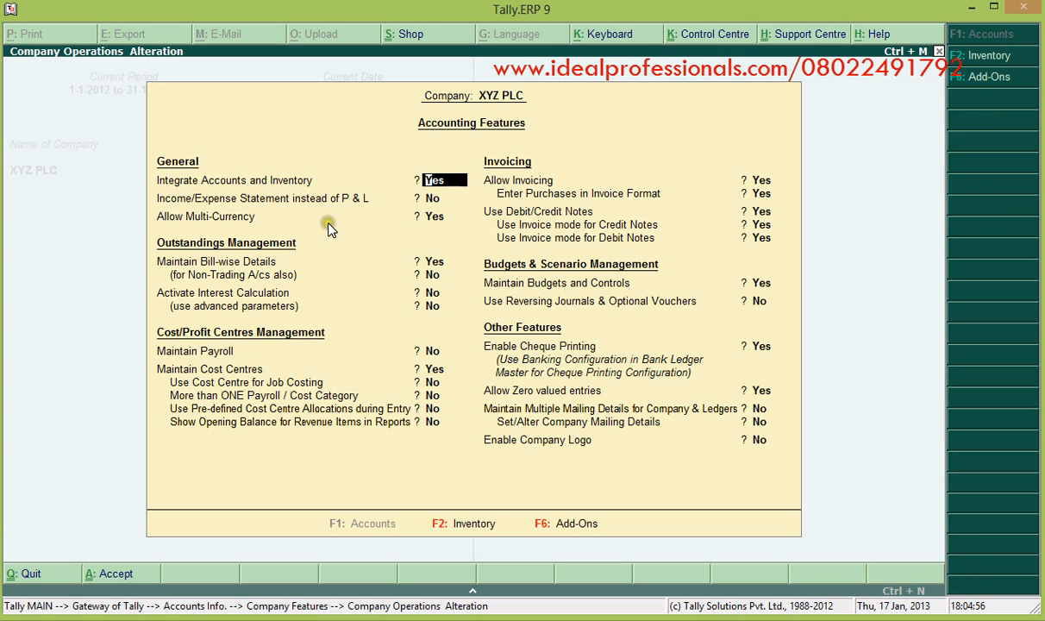
click(441, 218)
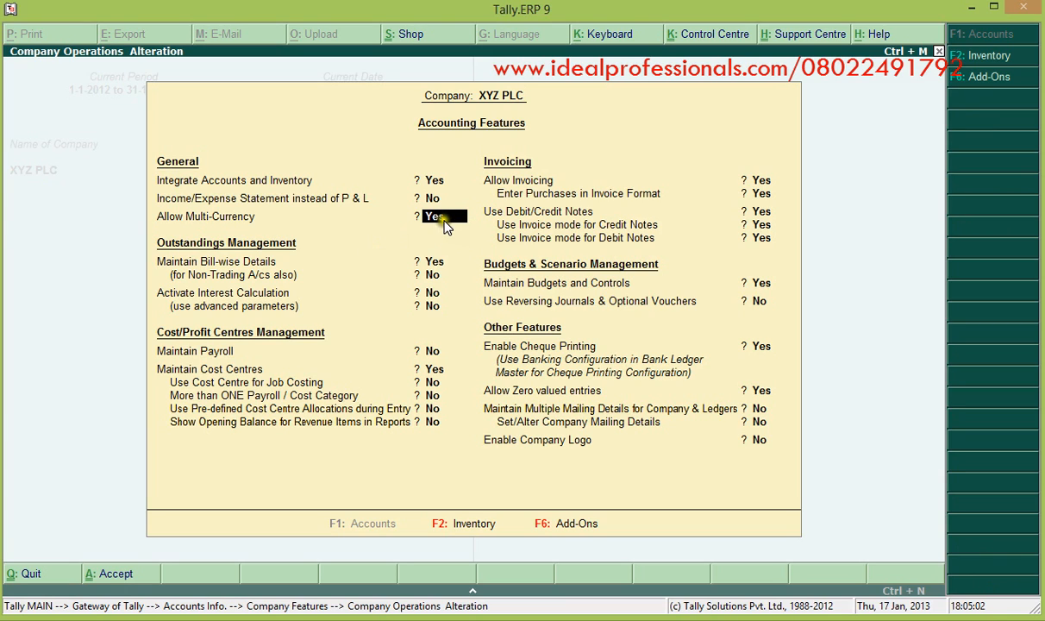
mouse_move(459, 234)
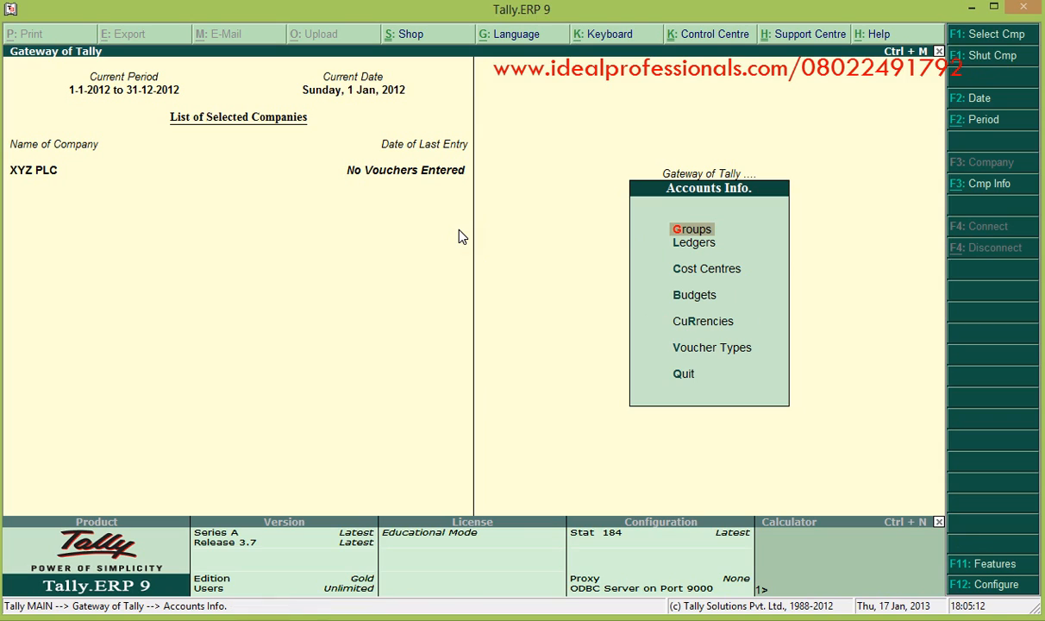
mouse_move(627, 307)
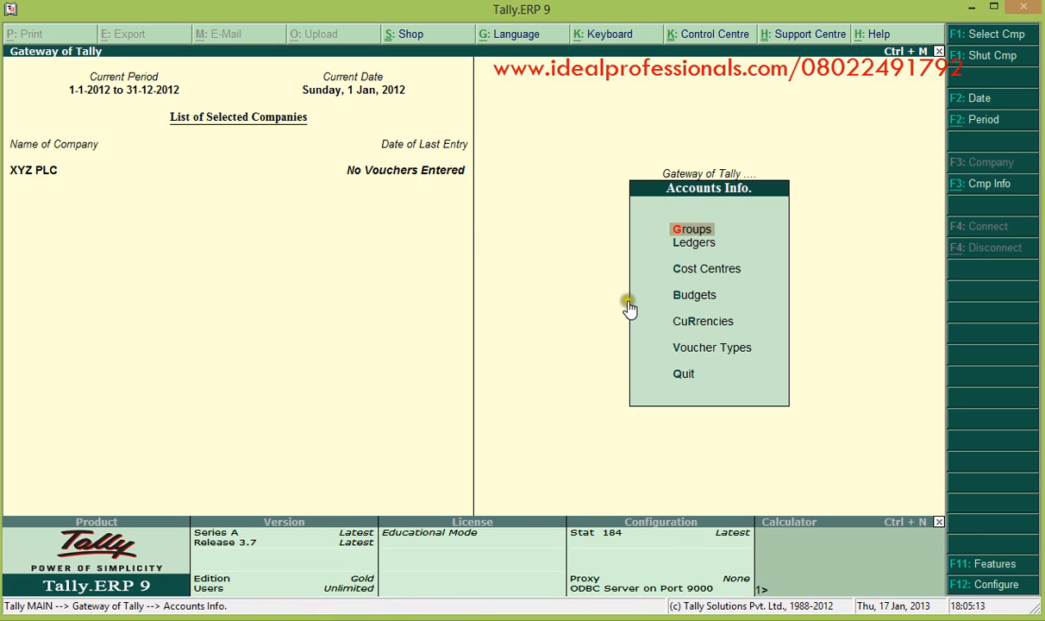
mouse_move(721, 336)
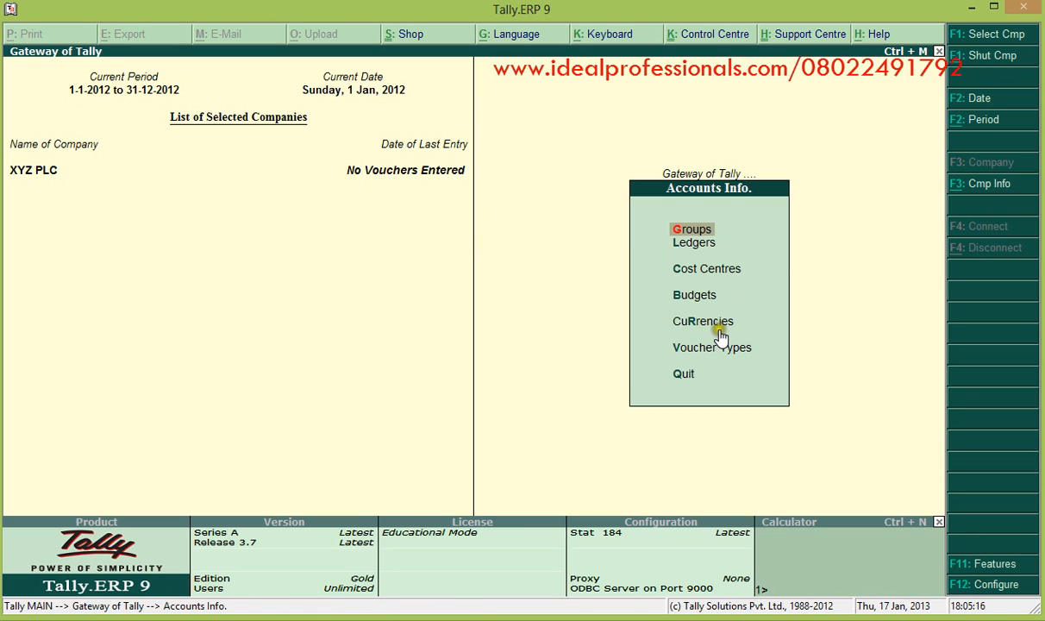
mouse_move(690, 327)
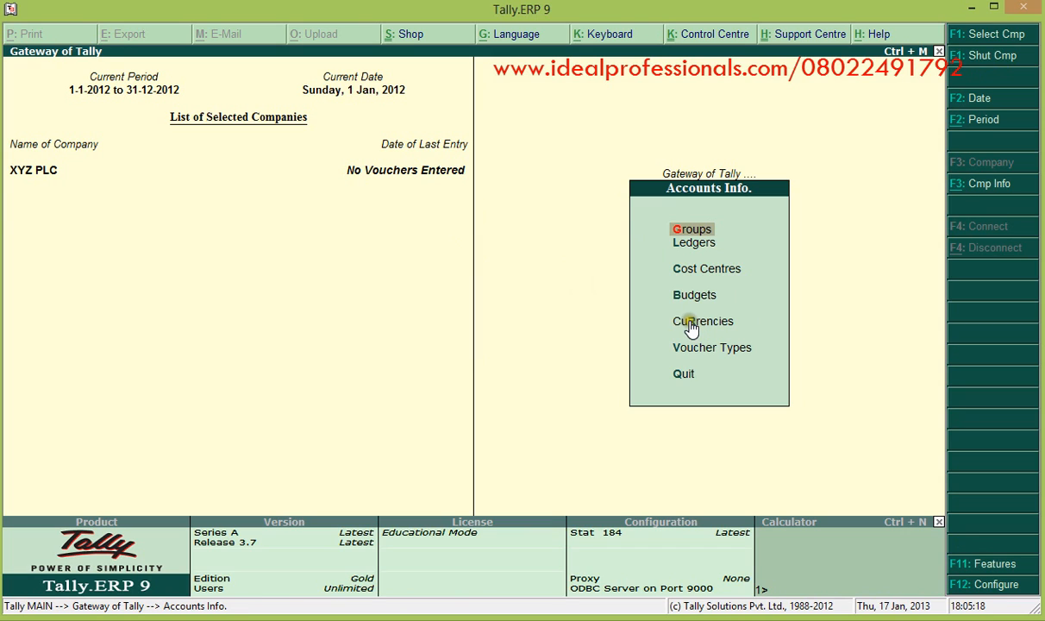
Step: Display the Currencies list, which holds only the Nigerian Naira
click(703, 321)
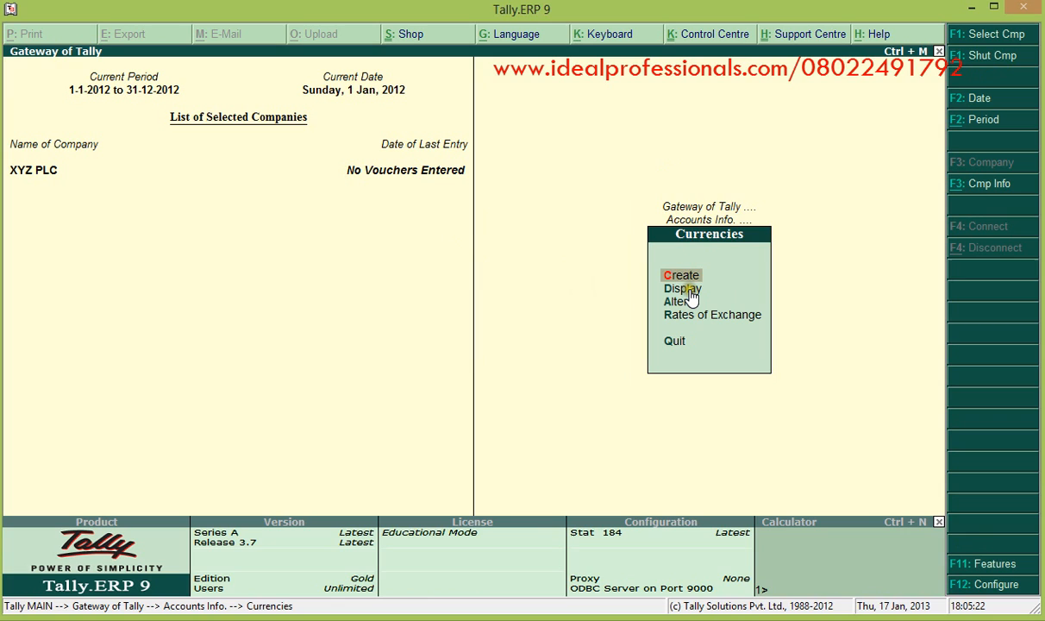
click(683, 288)
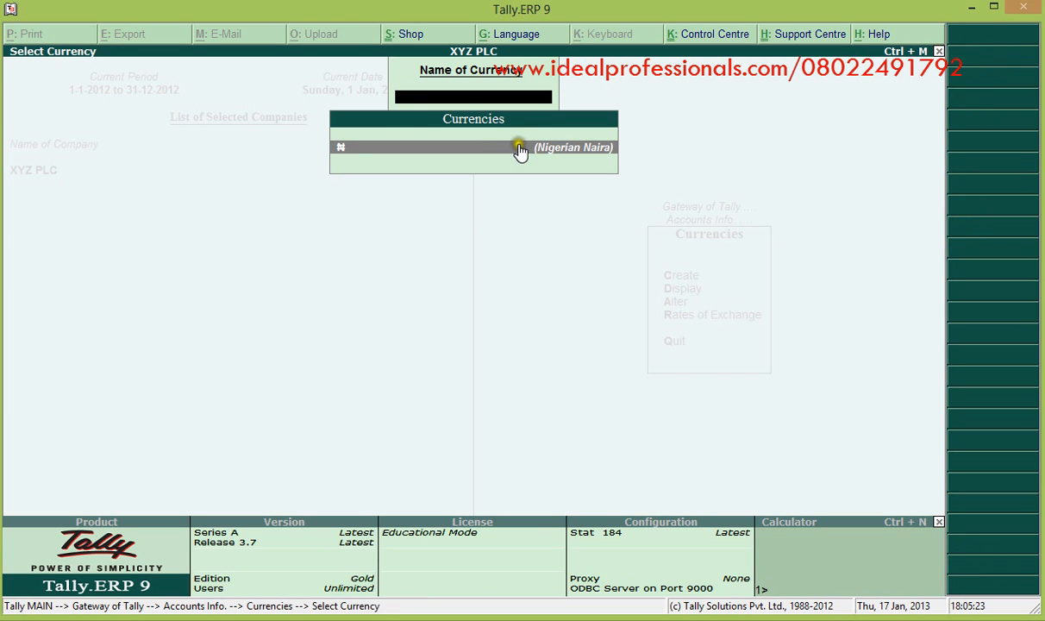
mouse_move(631, 214)
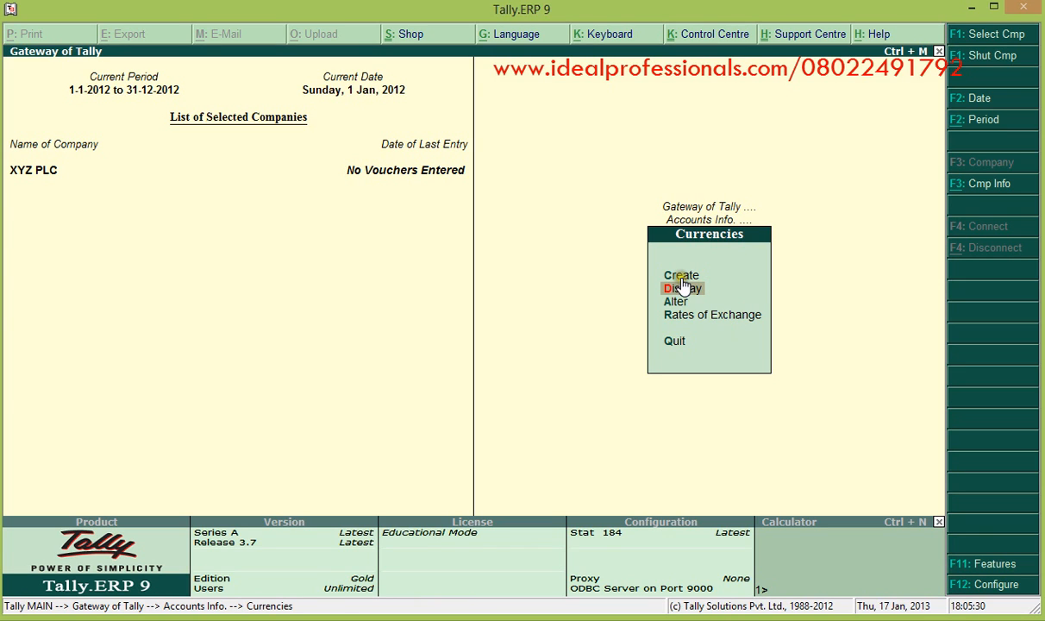
Step: Create a currency with symbol $, formal name Dollars and decimal symbol C, and accept it
click(679, 275)
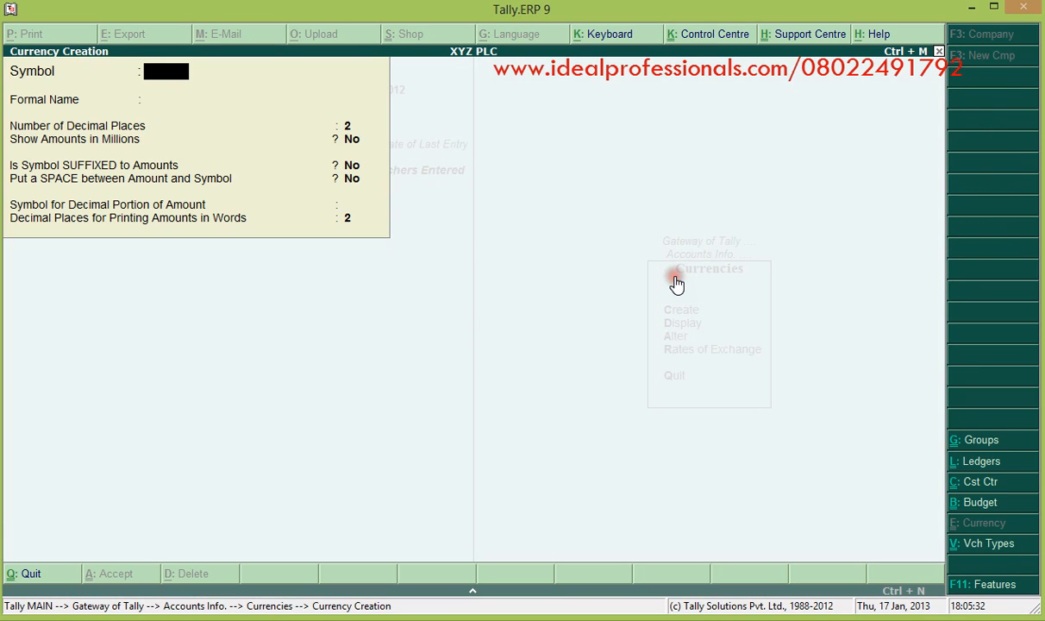
mouse_move(514, 217)
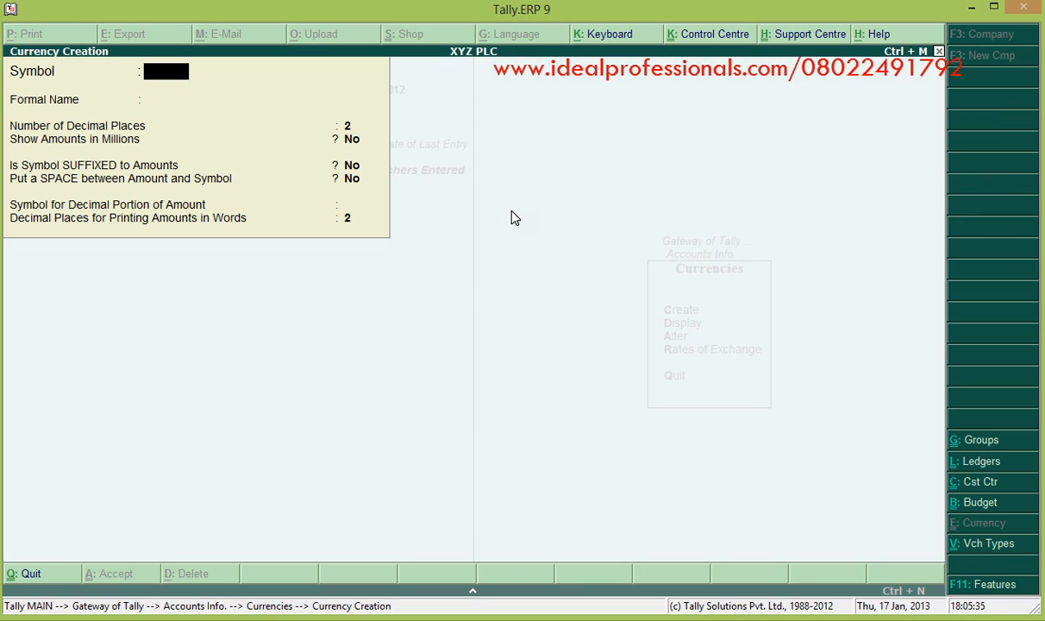
text($)
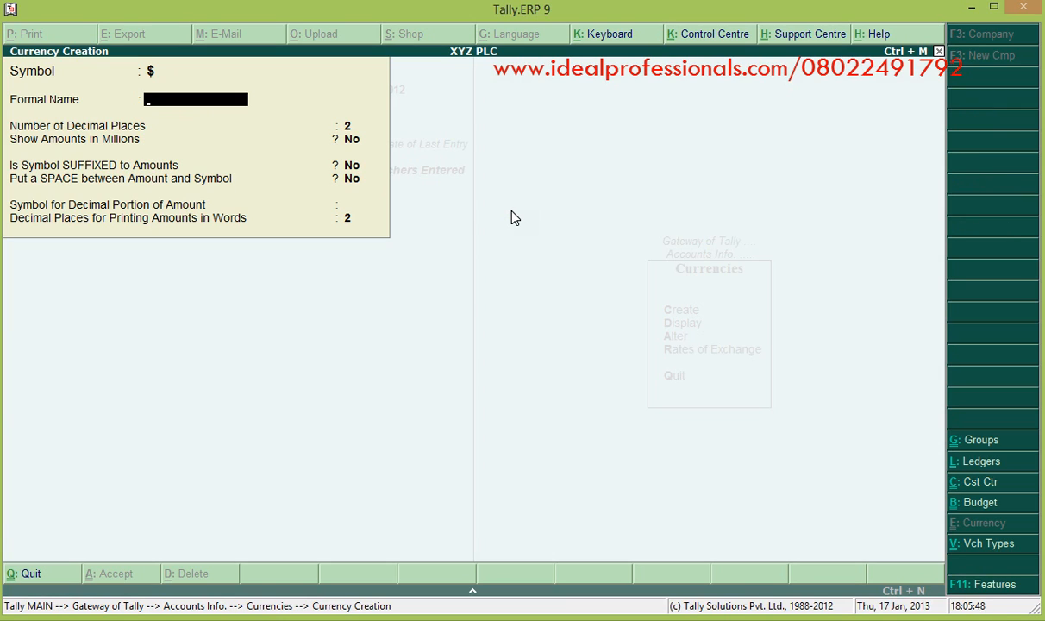
text(Dollars)
click(360, 138)
text(Yes)
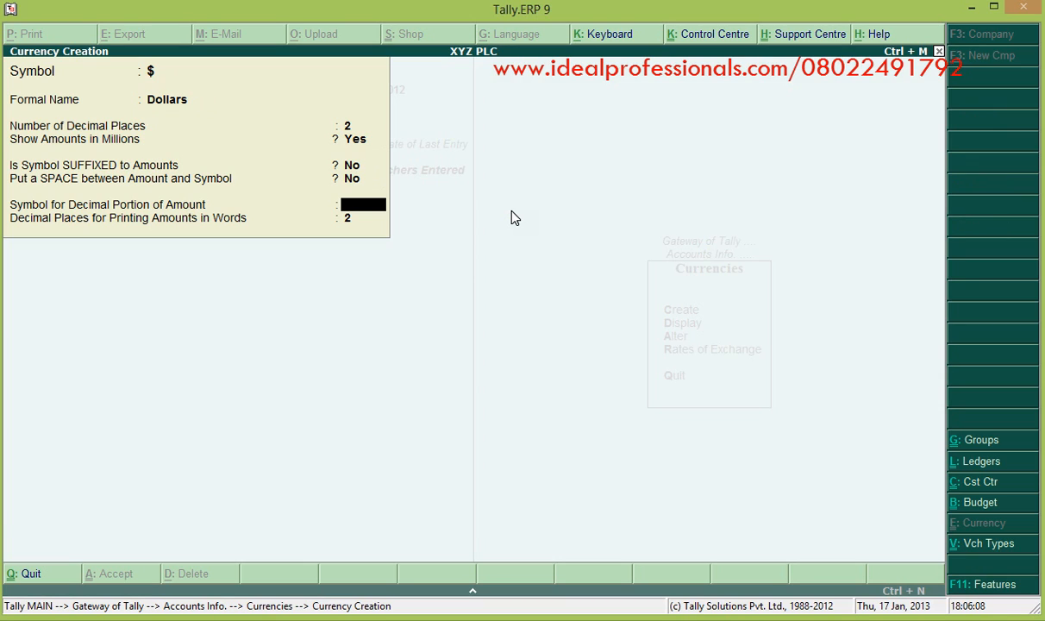
text(c)
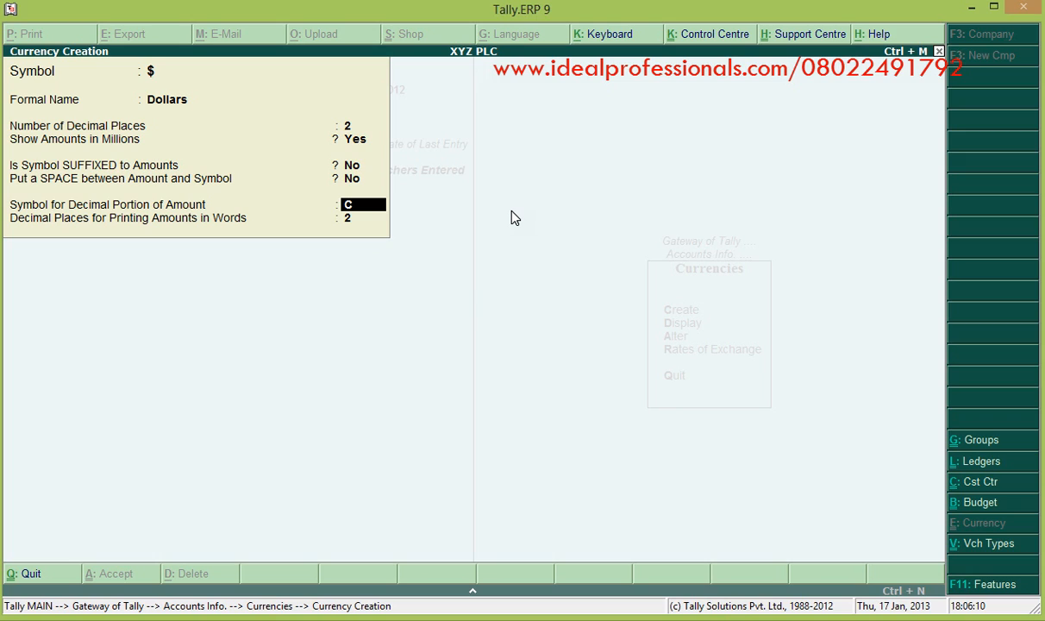
text(e)
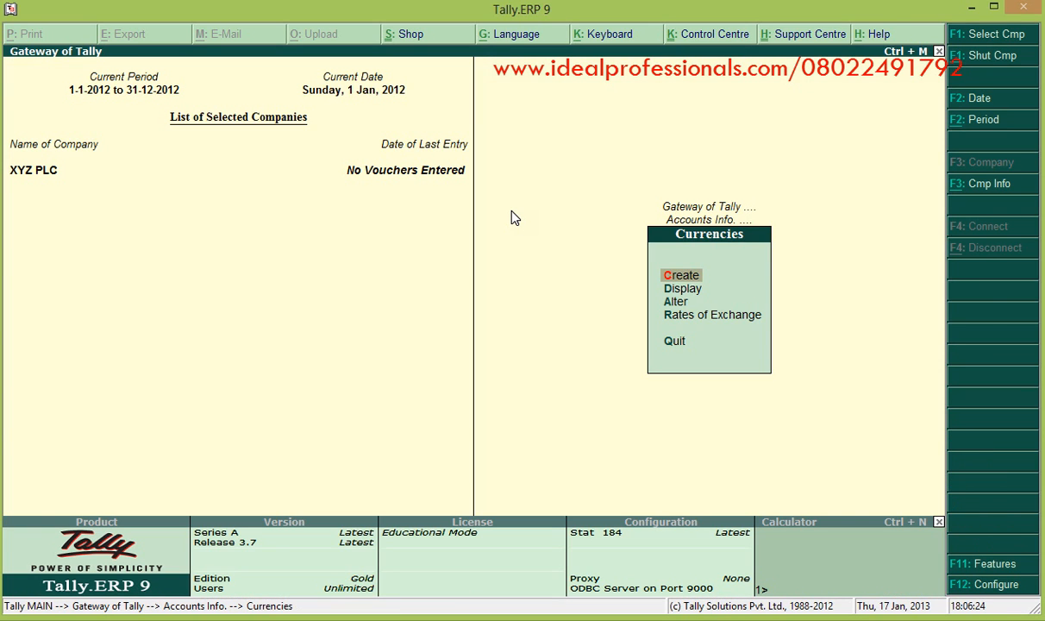
mouse_move(678, 320)
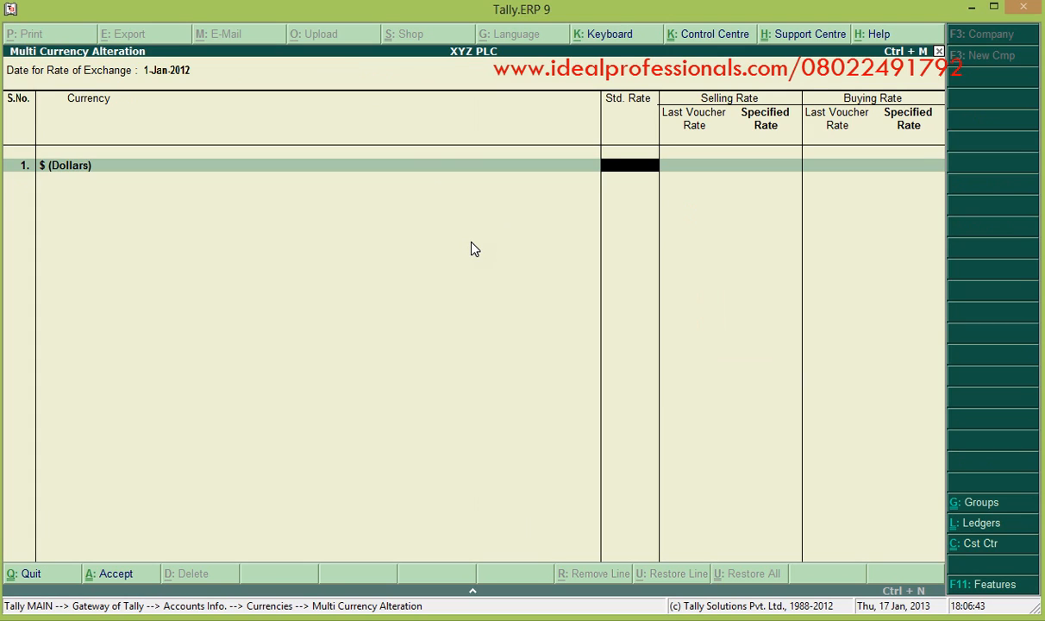
Step: Enter Dollar rates of exchange for 1 Jan 2012: standard ₦160, selling ₦162, and a buying rate
text(160/$)
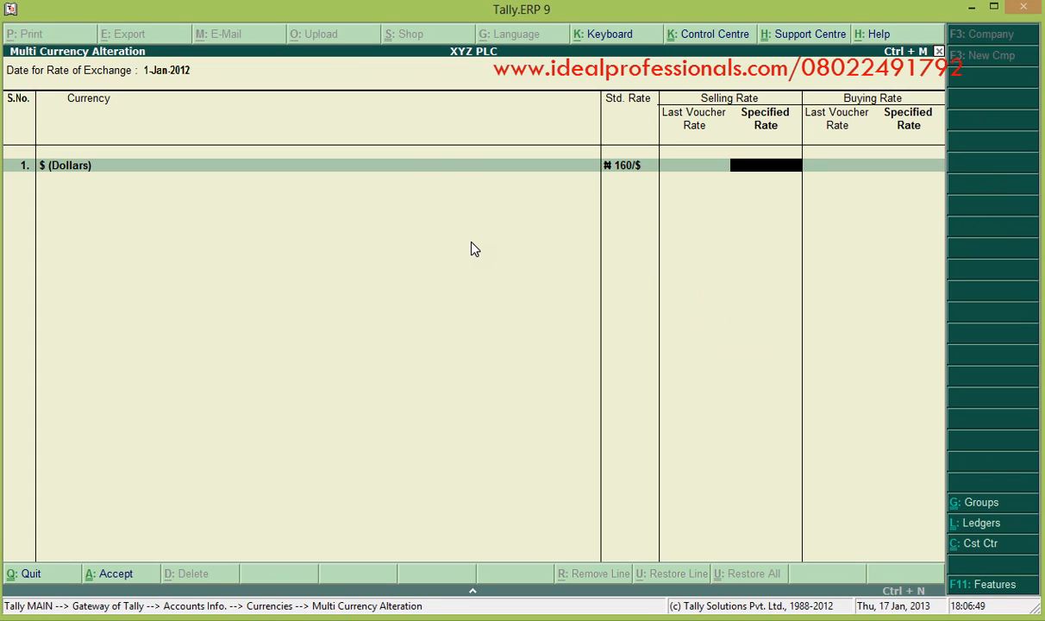
text(162/$)
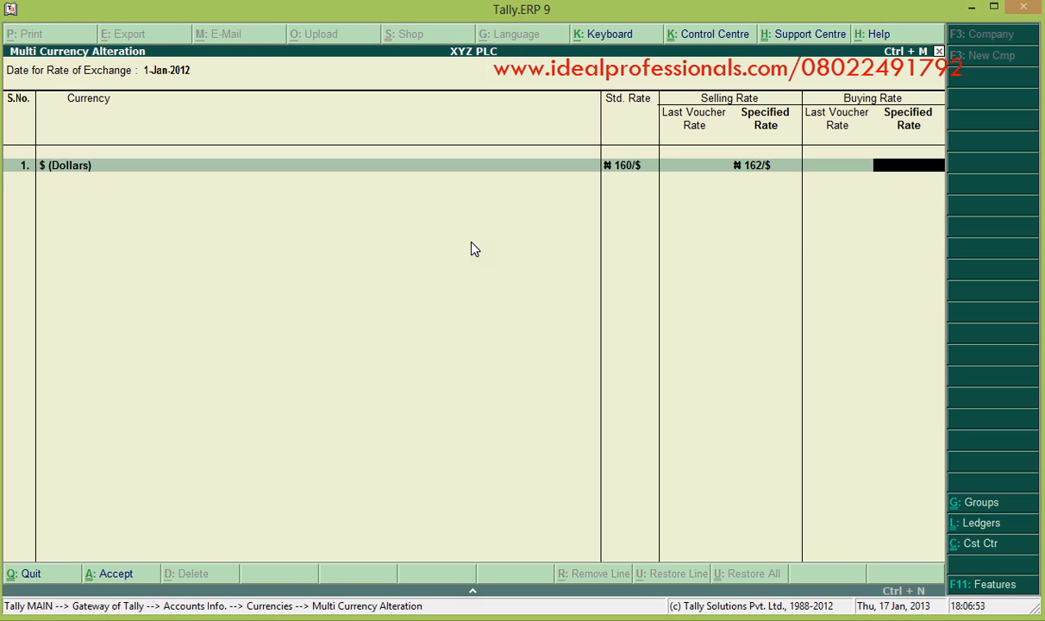
text(1)
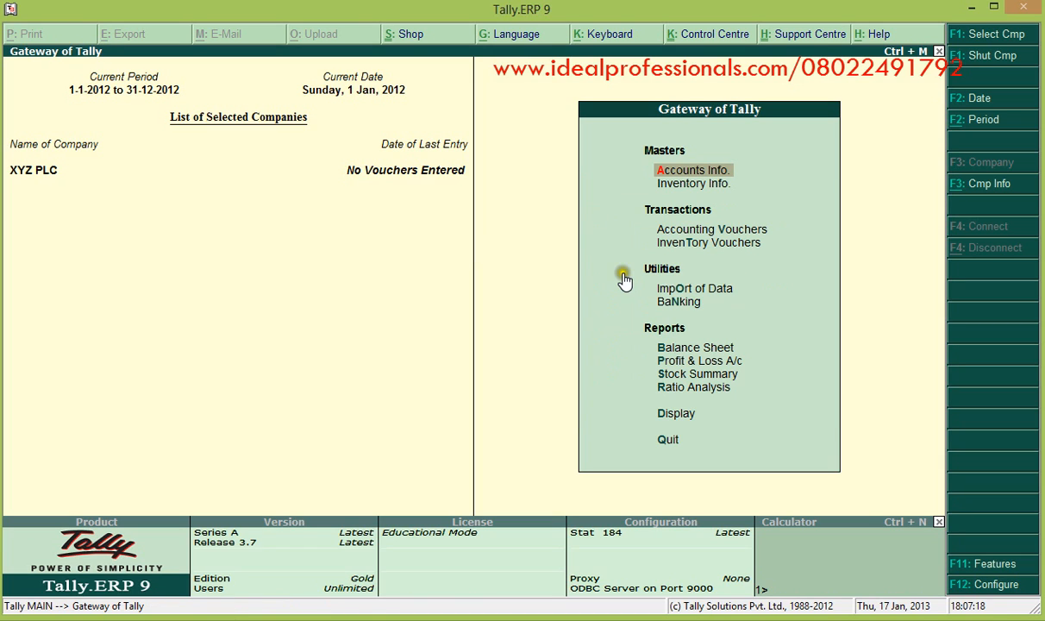
mouse_move(700, 352)
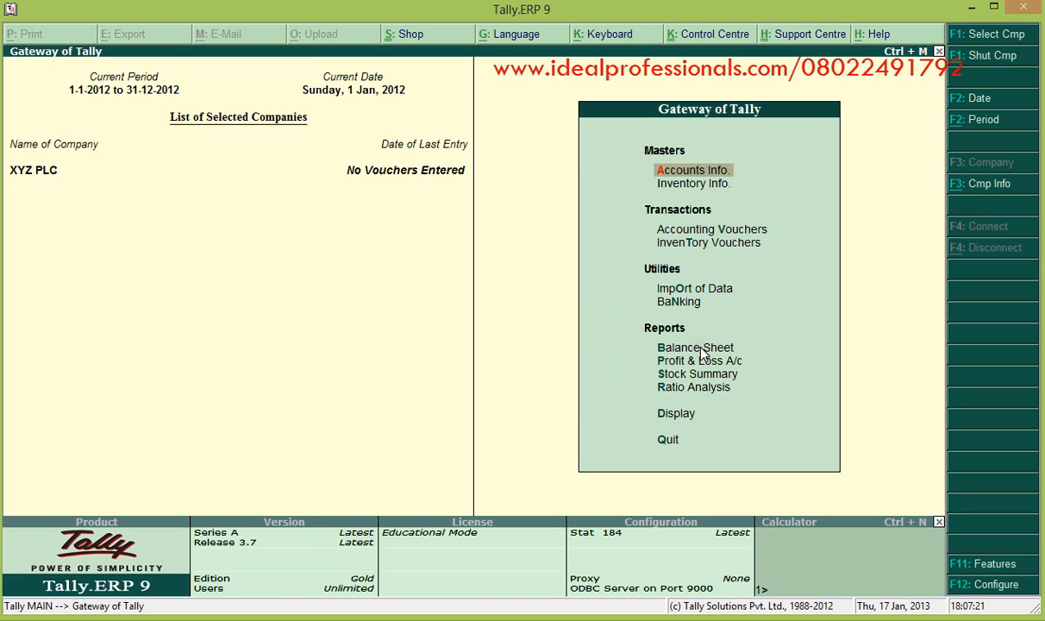
Step: Show XYZ PLC's Balance Sheet in detailed view and bring up its Column Details
click(695, 347)
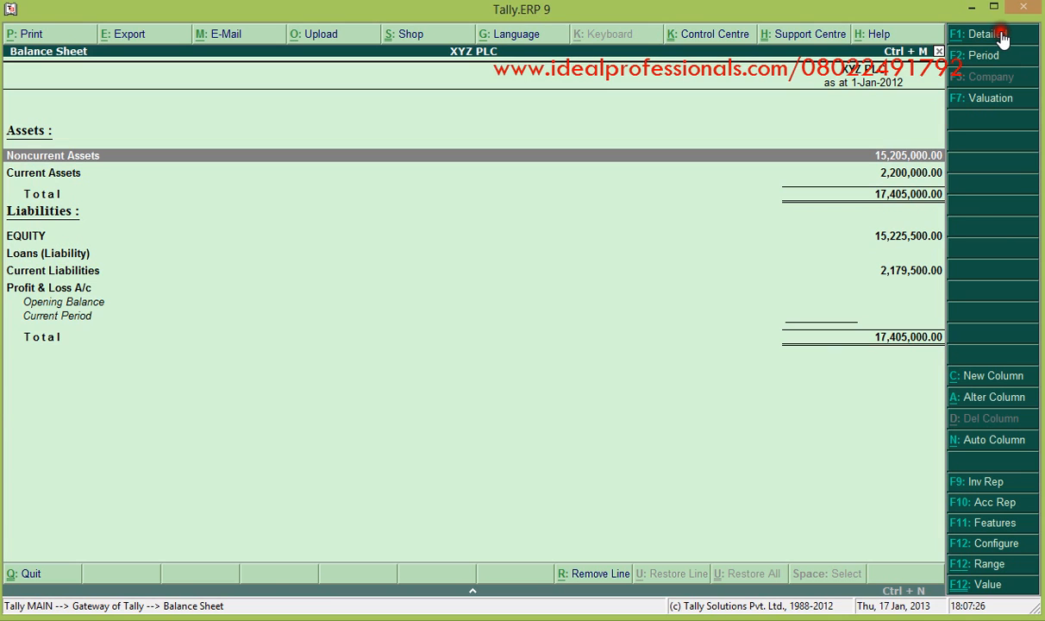
click(992, 35)
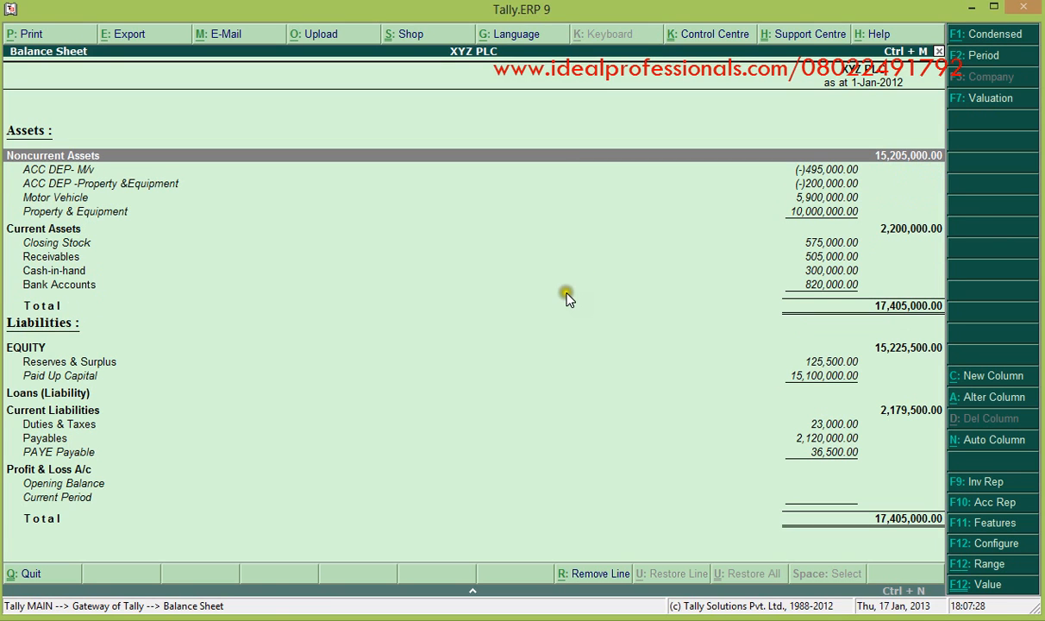
mouse_move(879, 272)
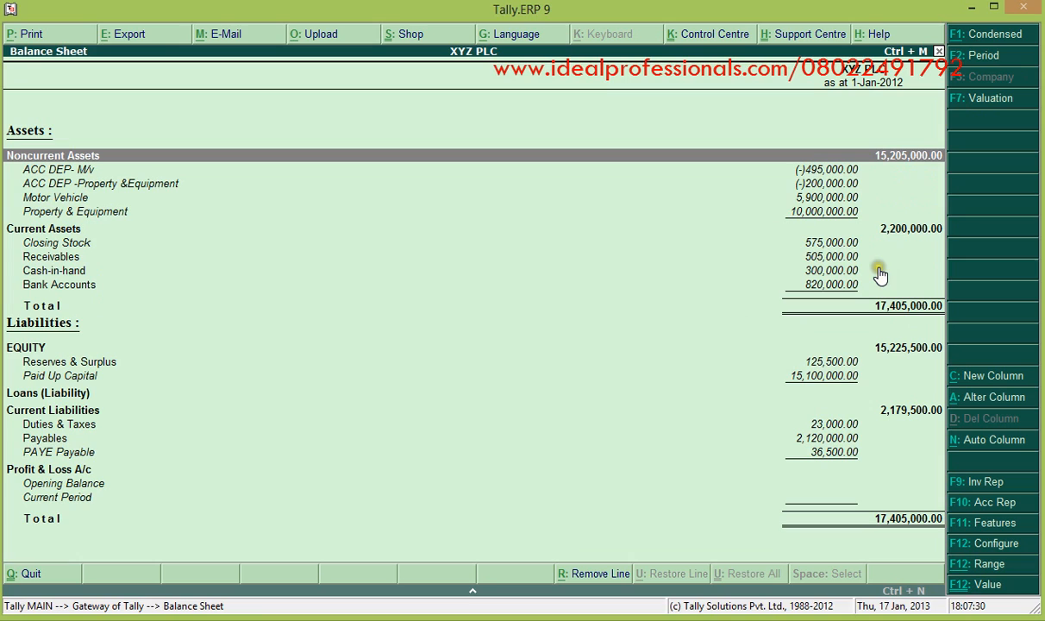
mouse_move(284, 250)
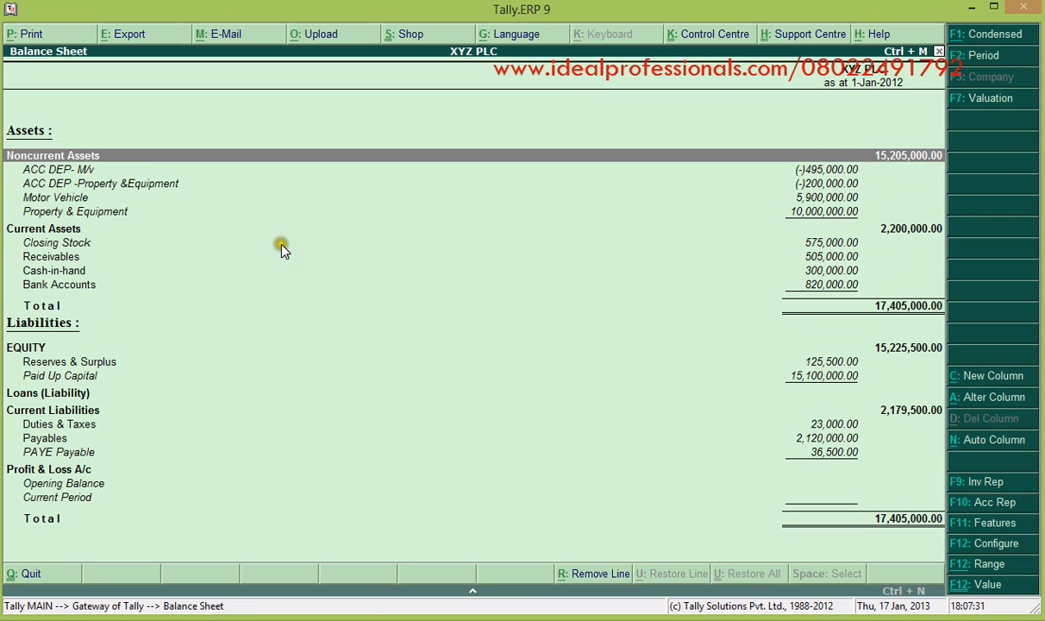
mouse_move(628, 322)
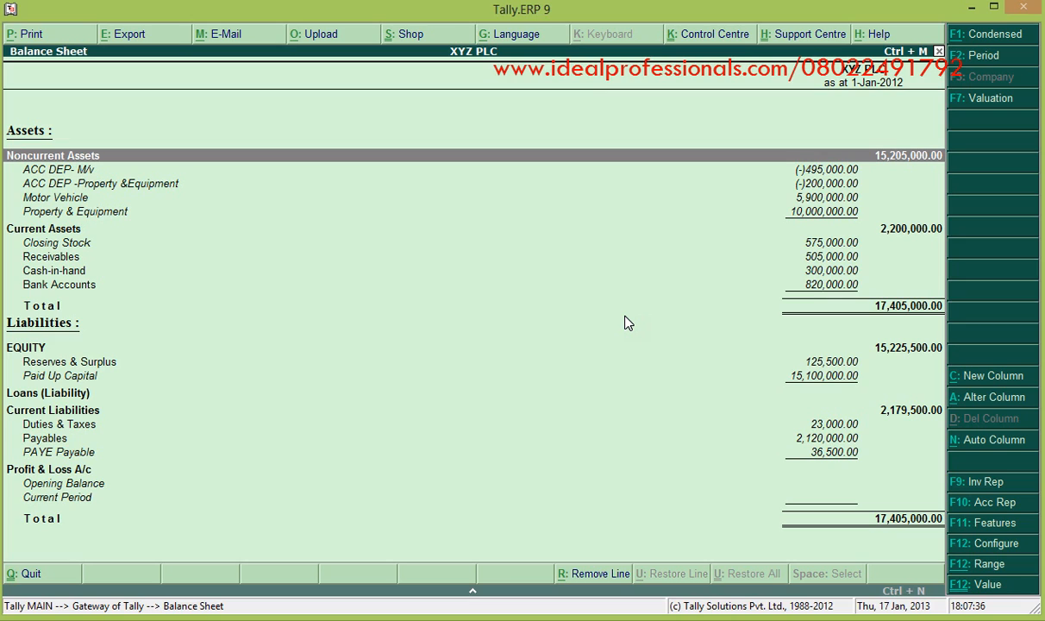
mouse_move(1000, 405)
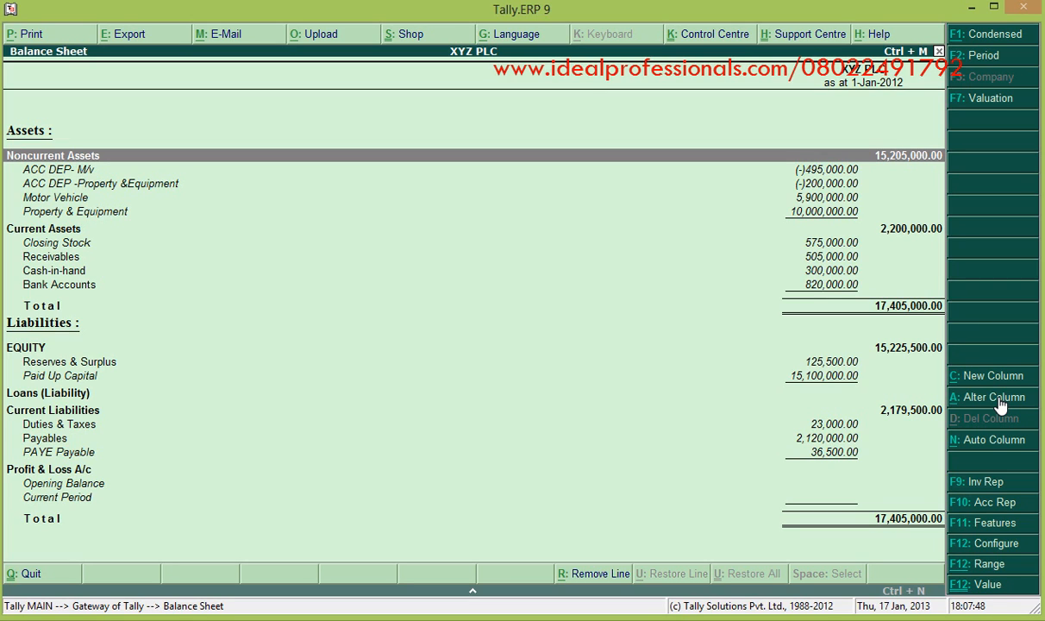
mouse_move(992, 402)
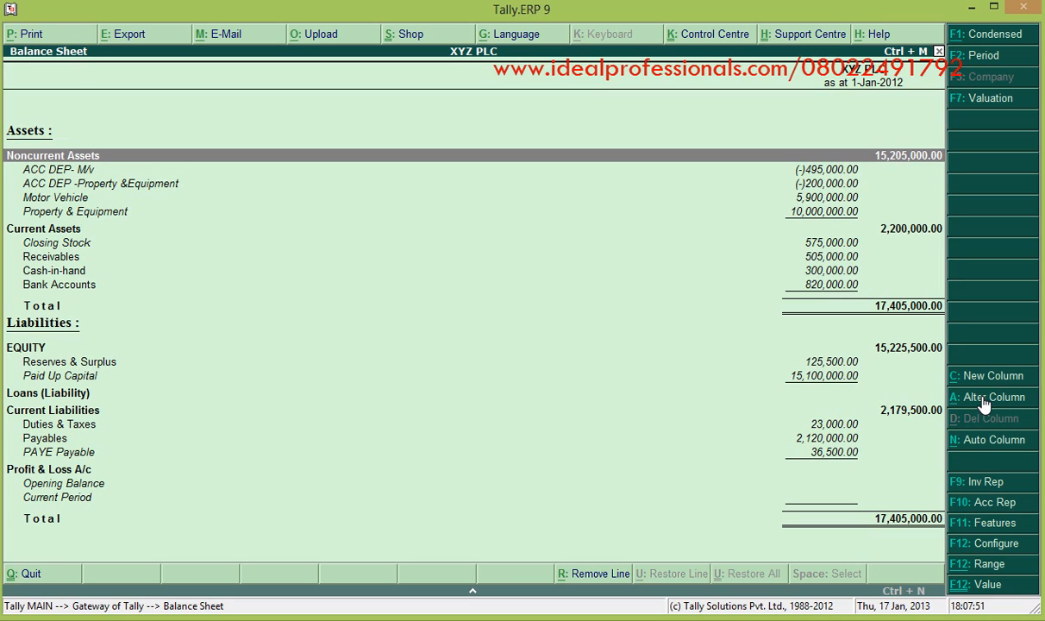
mouse_move(993, 405)
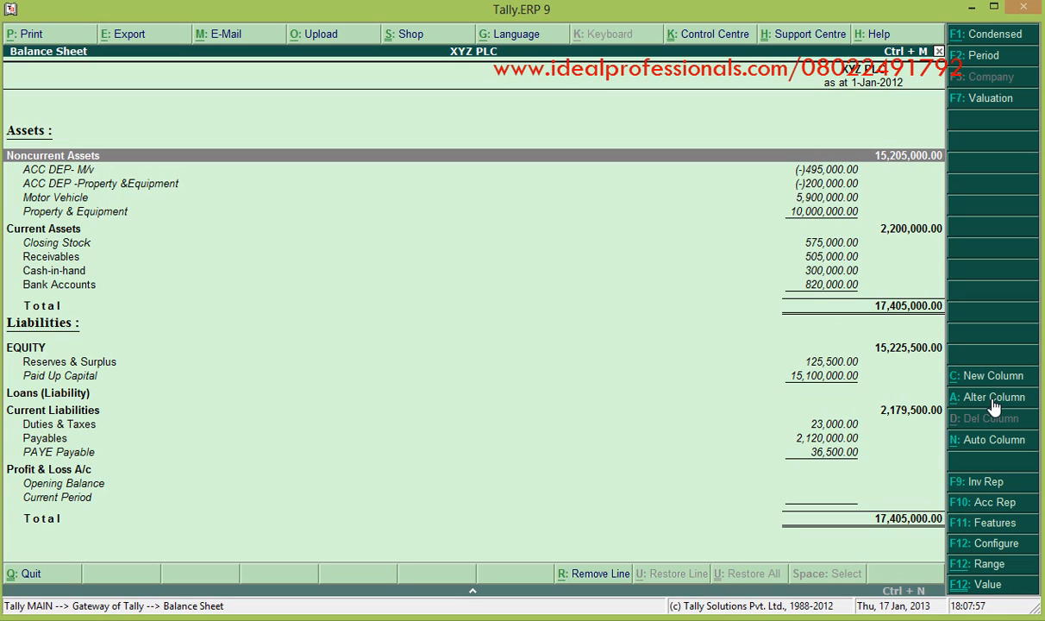
click(990, 396)
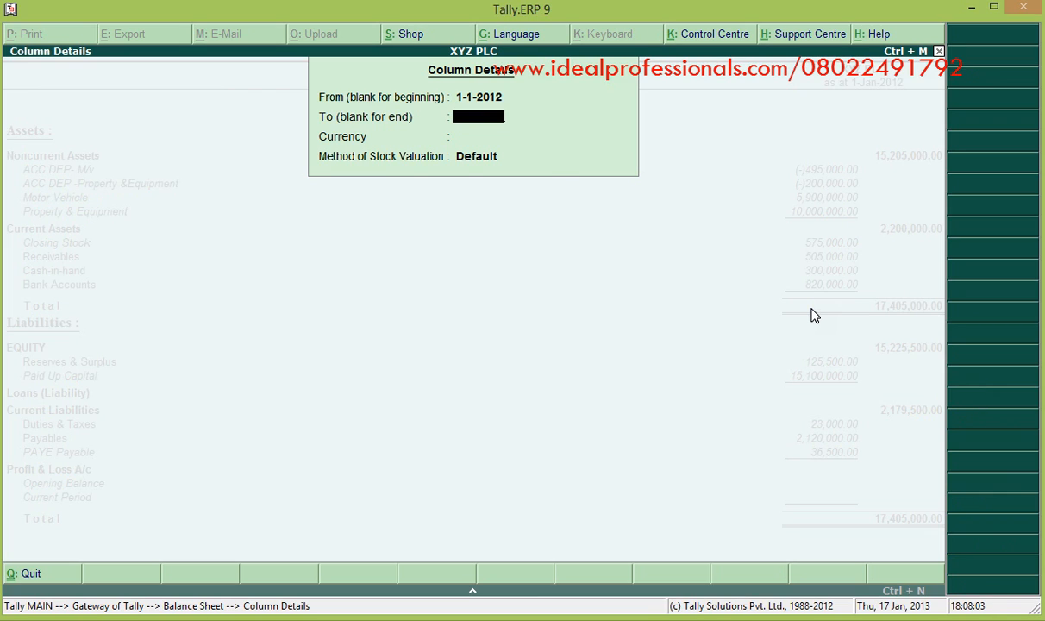
Step: Choose $ as the column currency at ₦160/$, giving a Balance Sheet total of $108,781.25
click(503, 137)
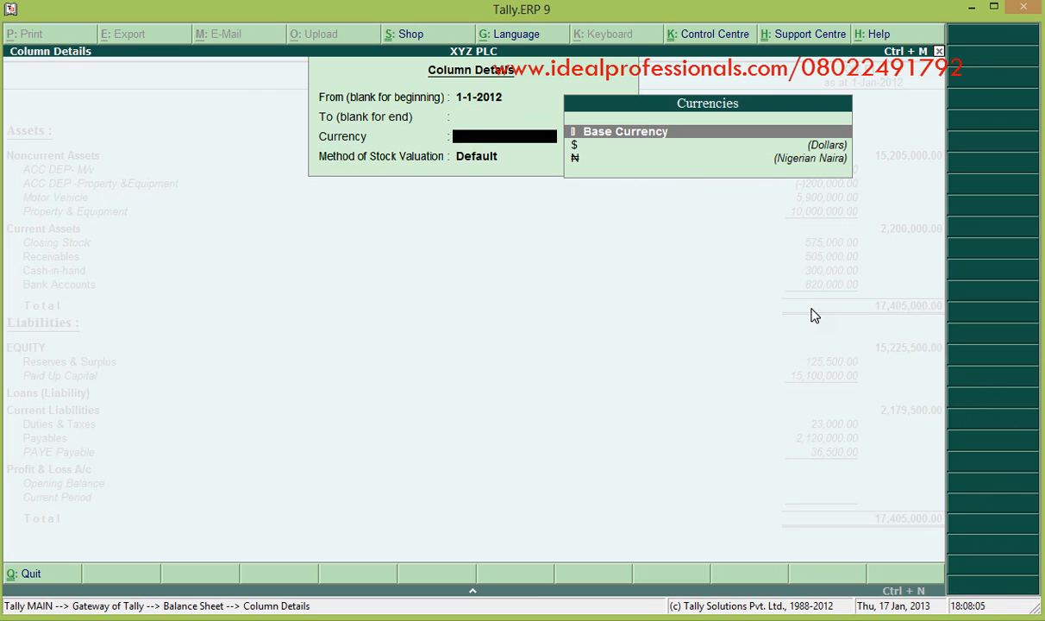
click(707, 145)
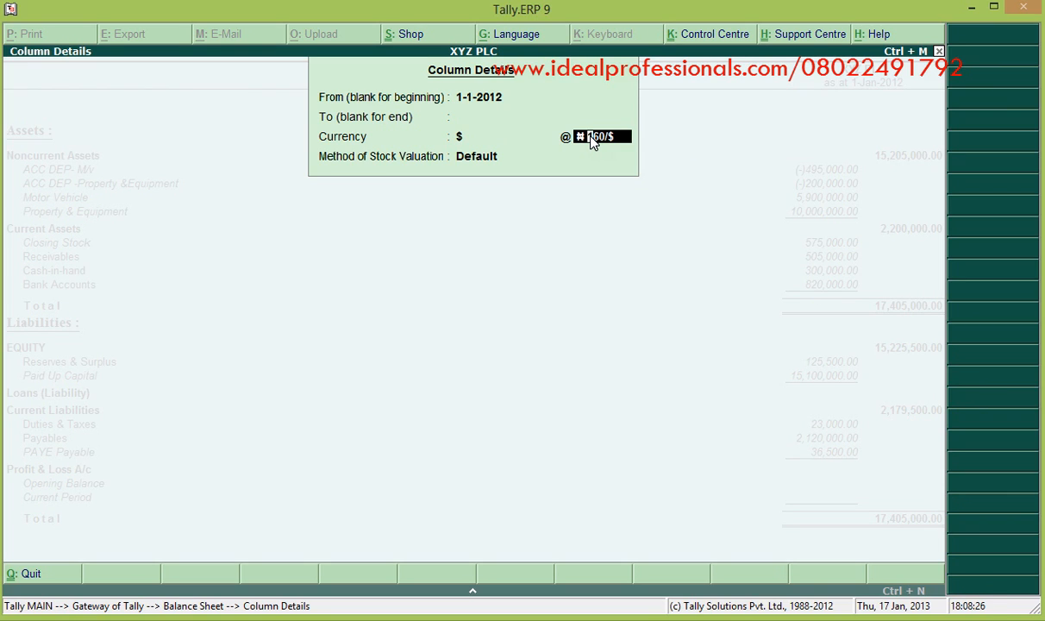
click(476, 155)
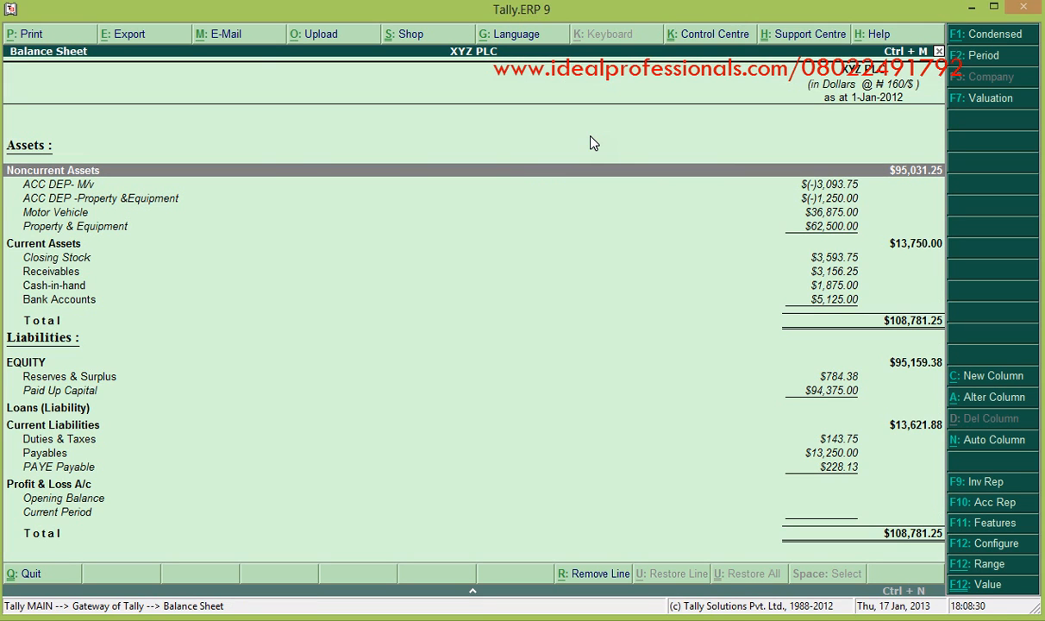
mouse_move(772, 250)
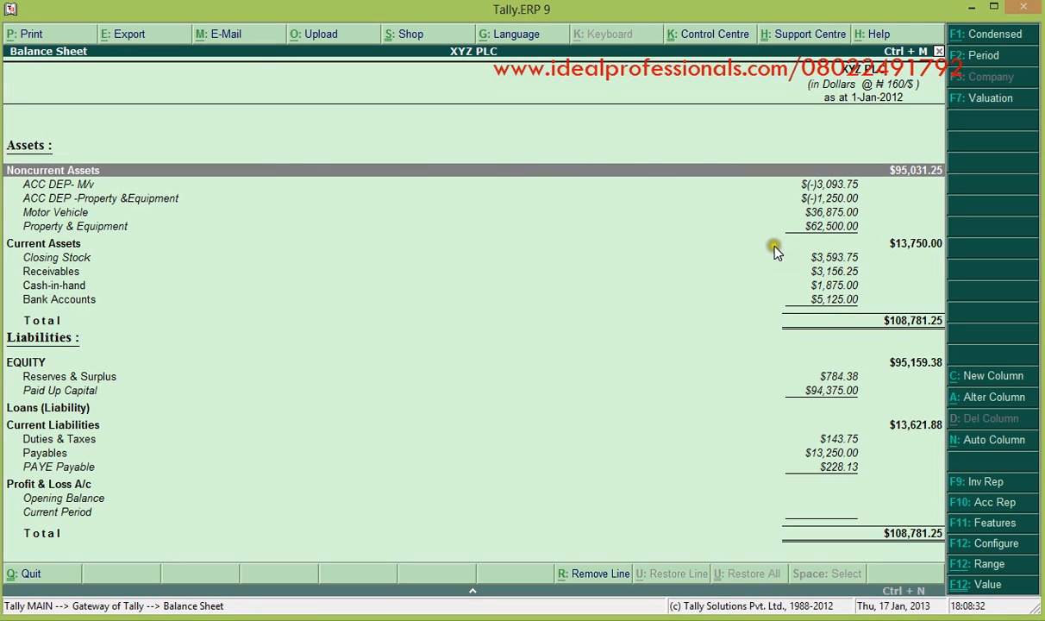
mouse_move(331, 134)
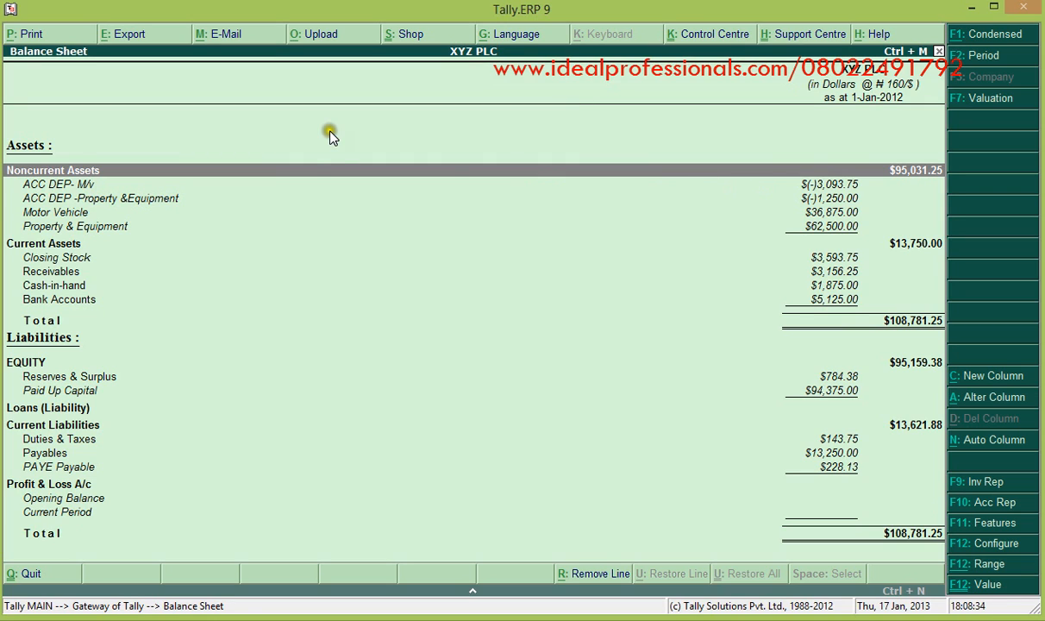
mouse_move(938, 129)
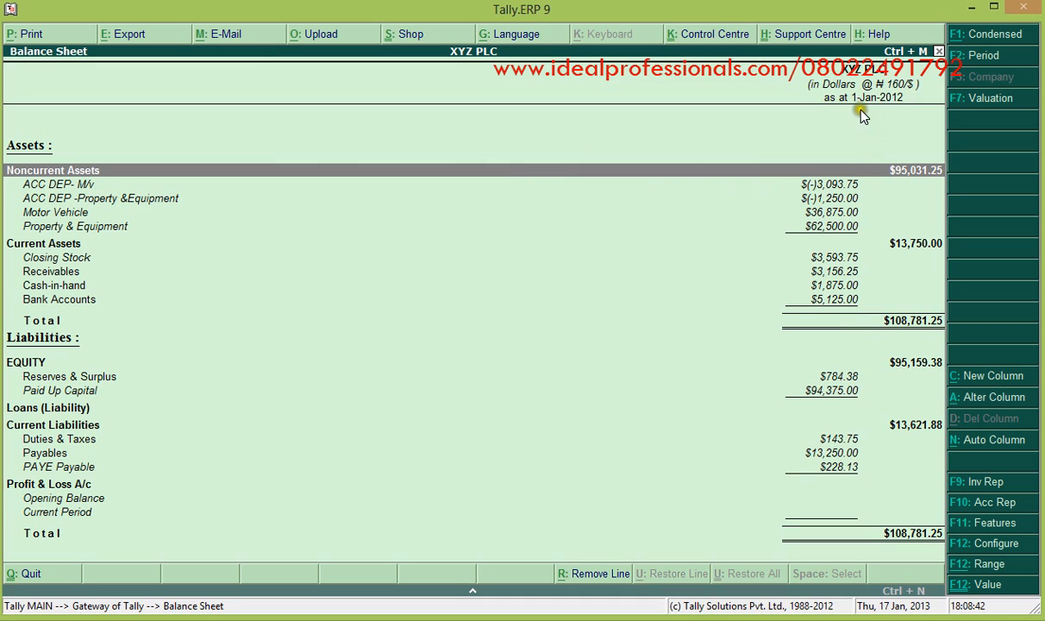
mouse_move(769, 162)
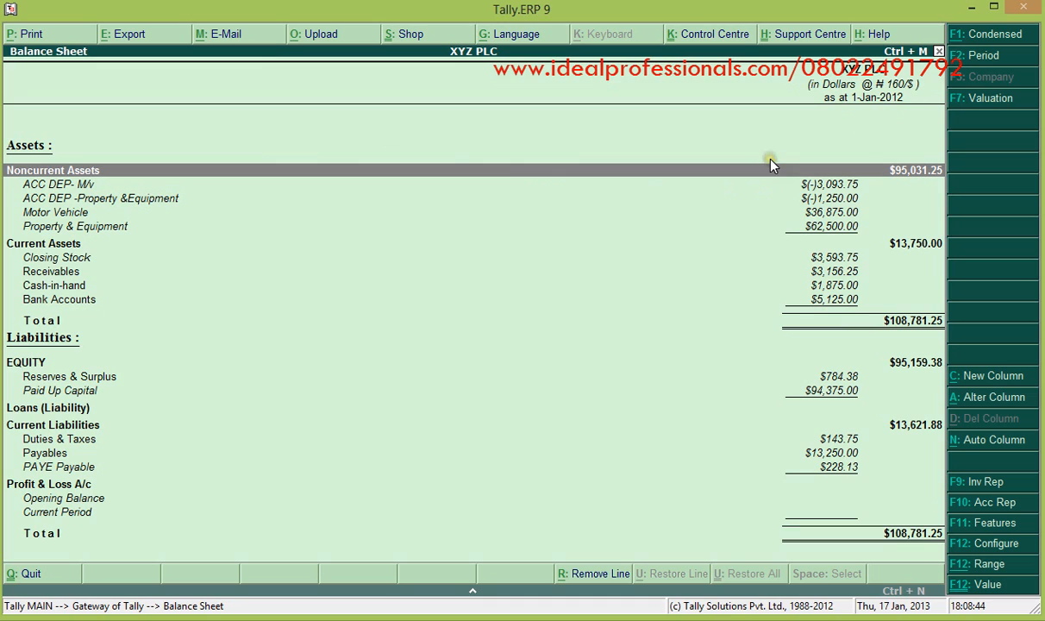
mouse_move(900, 507)
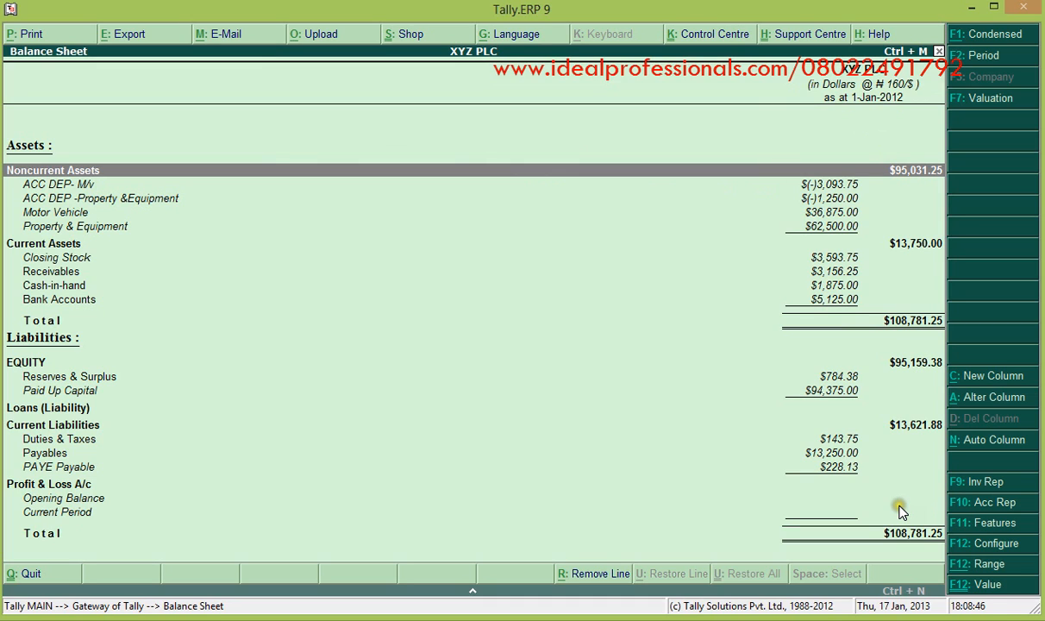
mouse_move(762, 142)
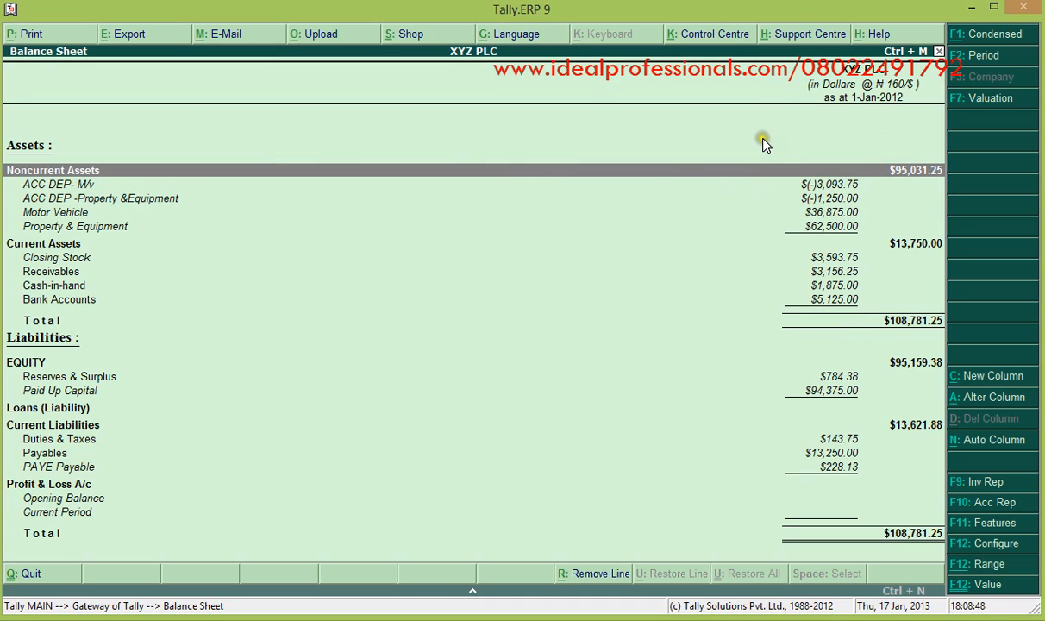
mouse_move(859, 136)
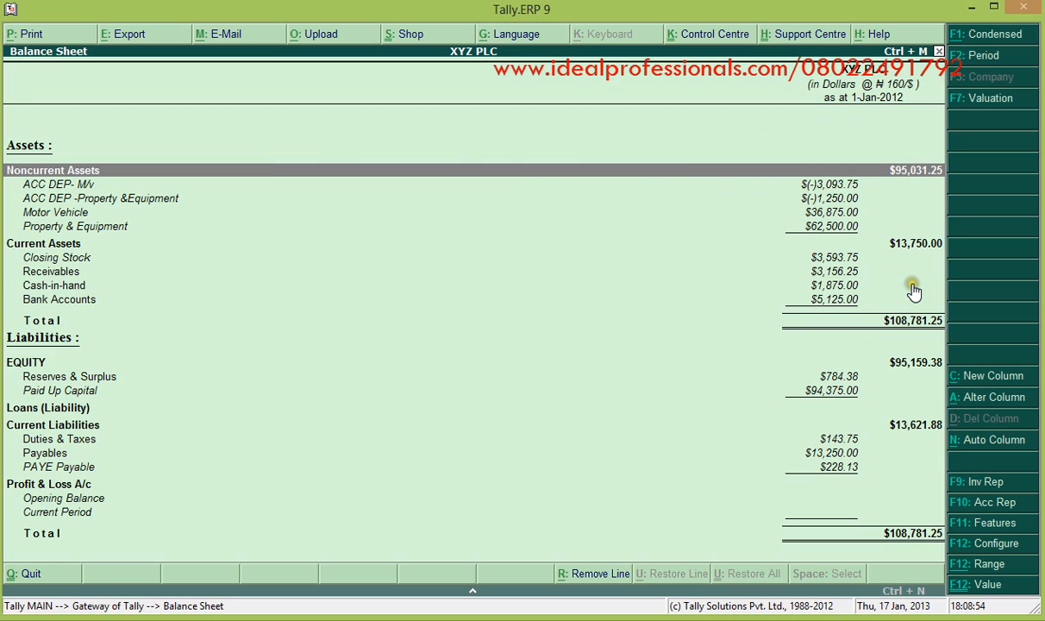
mouse_move(841, 514)
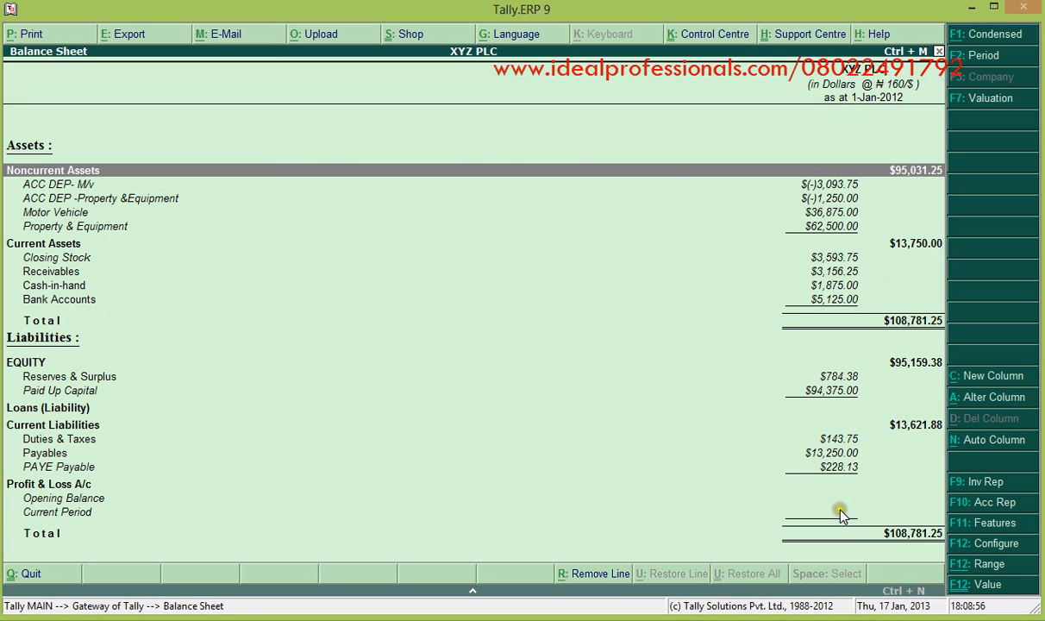
mouse_move(819, 434)
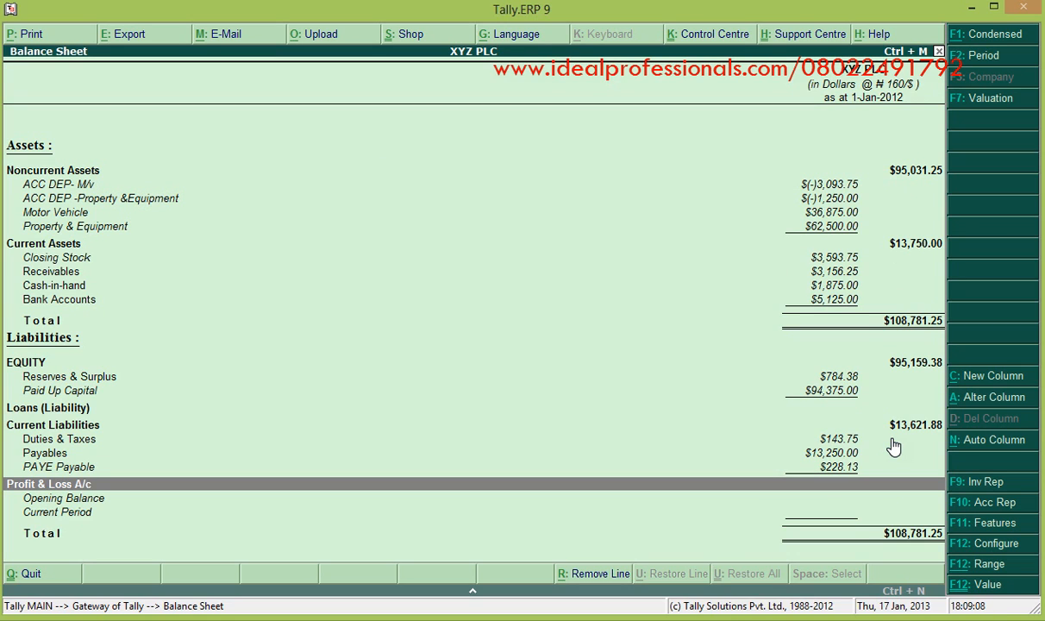
mouse_move(800, 441)
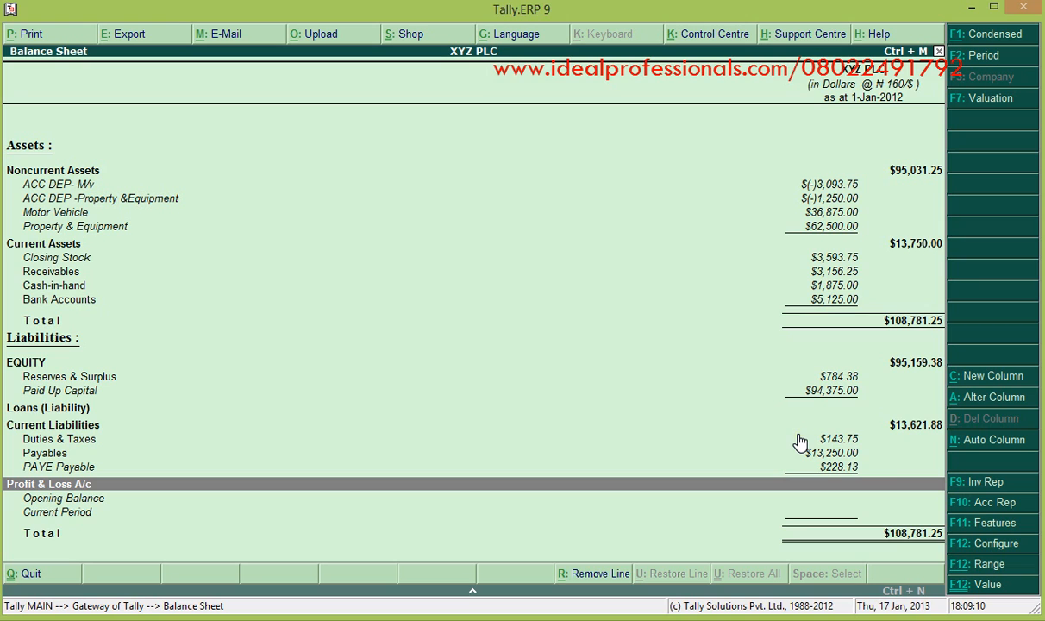
Step: Leave the Balance Sheet, view the Profit & Loss A/c for 1 Jan 2012, then return to the Gateway
key(Escape)
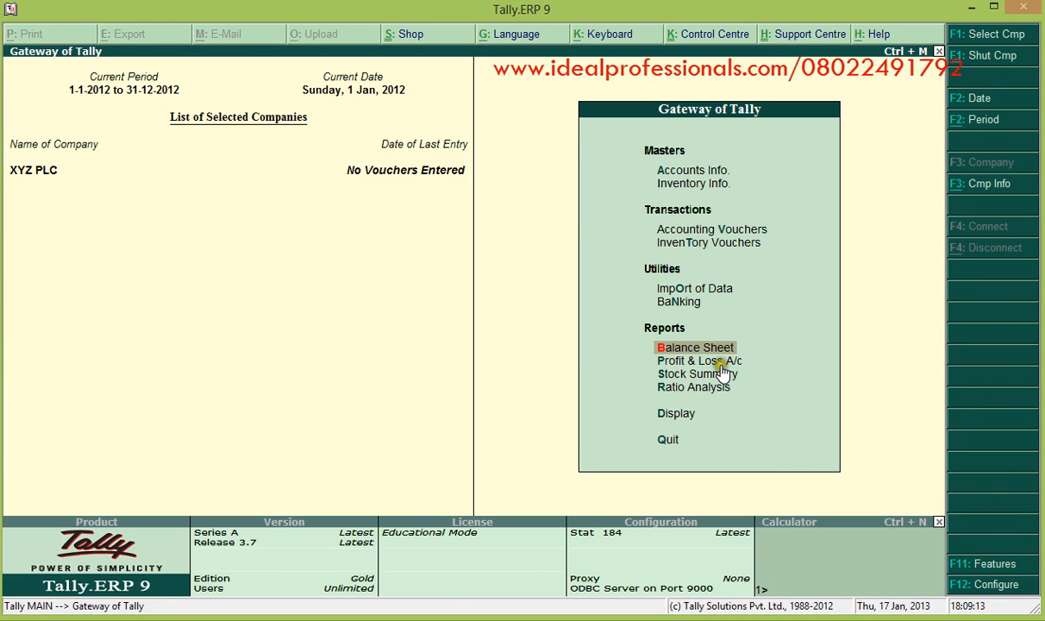
click(700, 361)
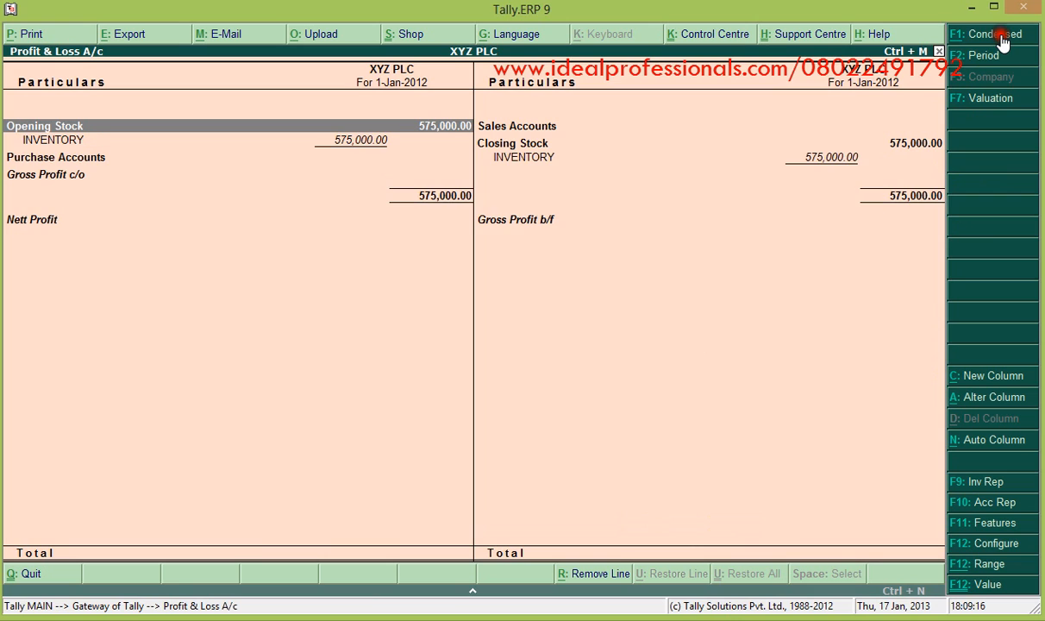
mouse_move(672, 310)
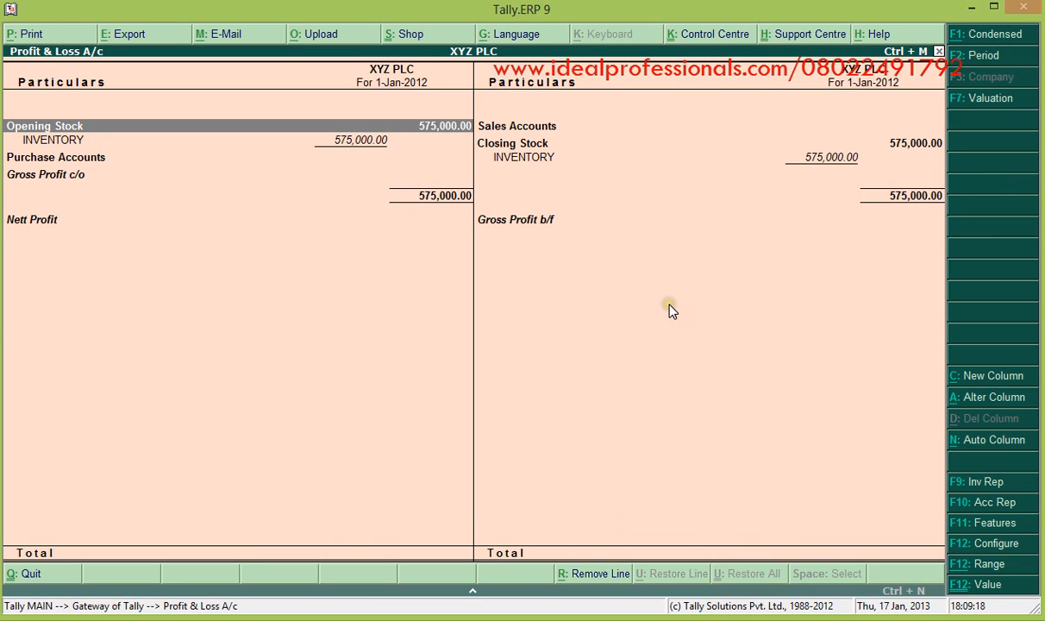
mouse_move(673, 311)
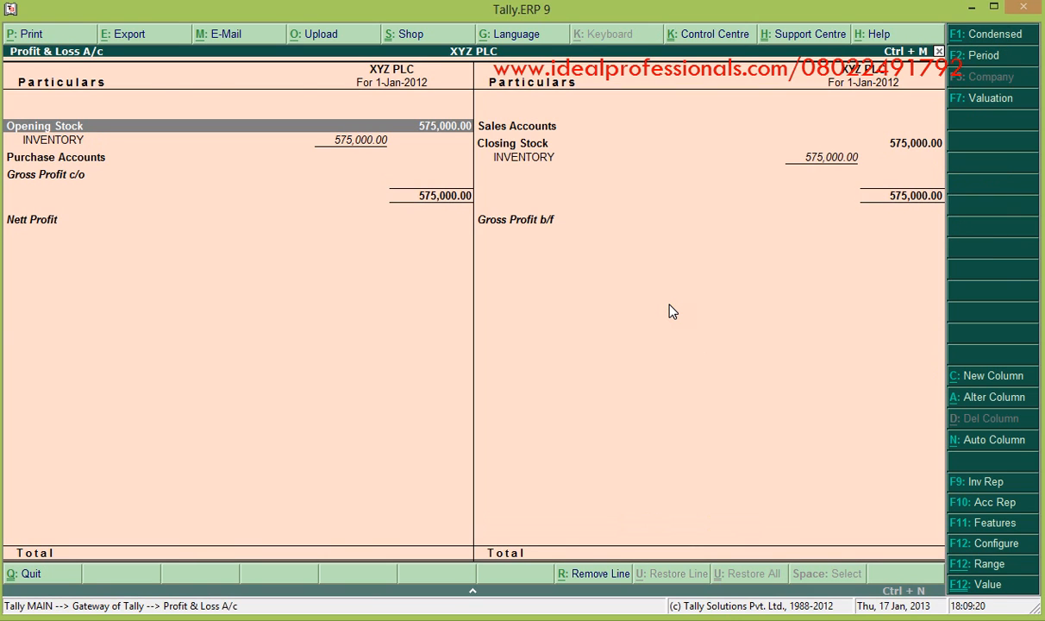
key(Escape)
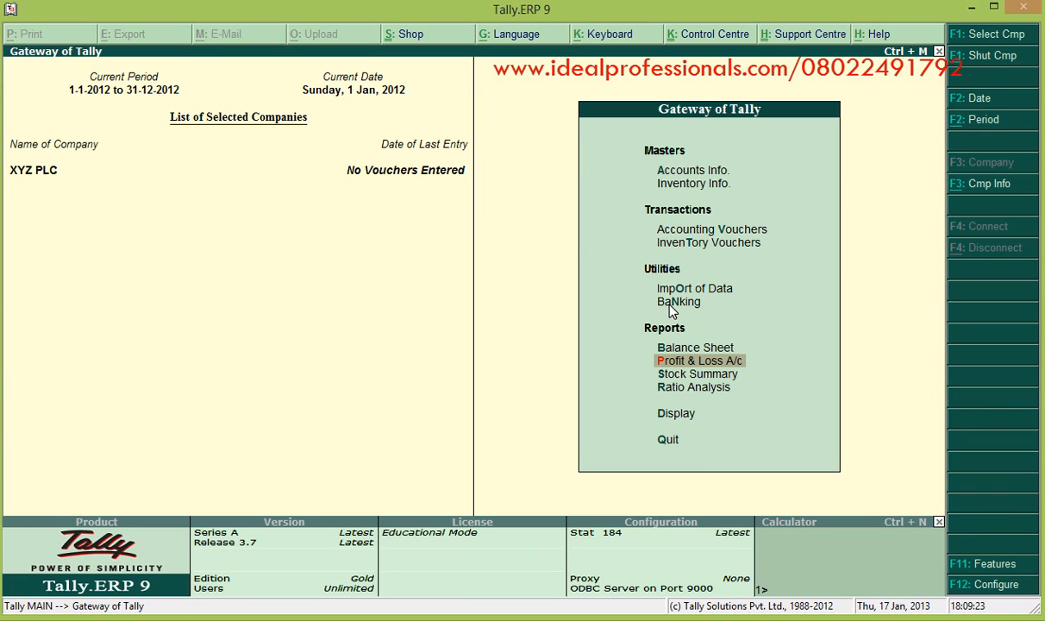
mouse_move(414, 450)
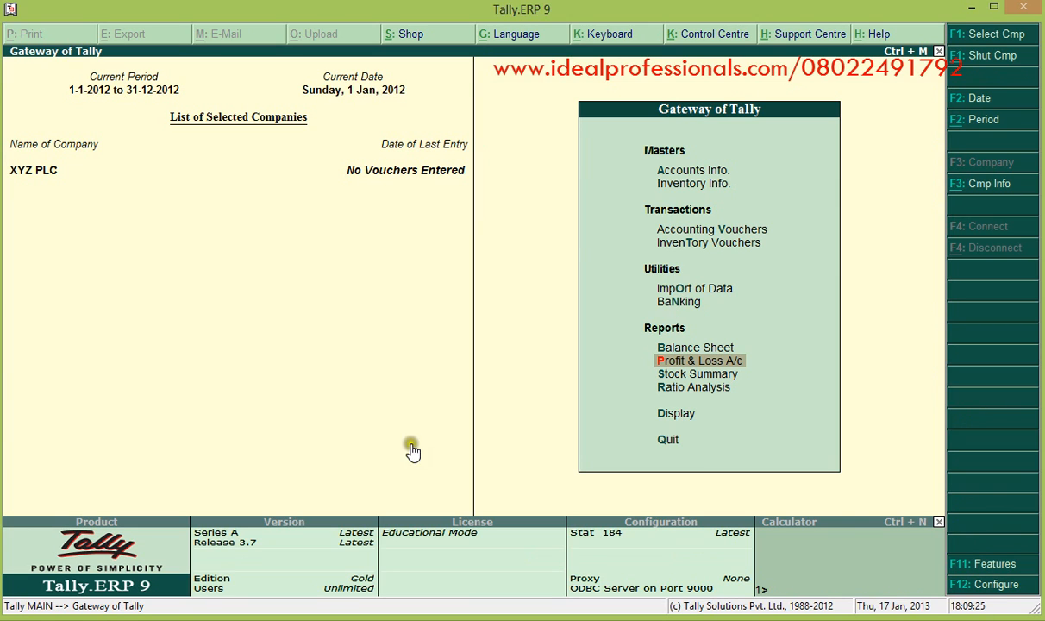